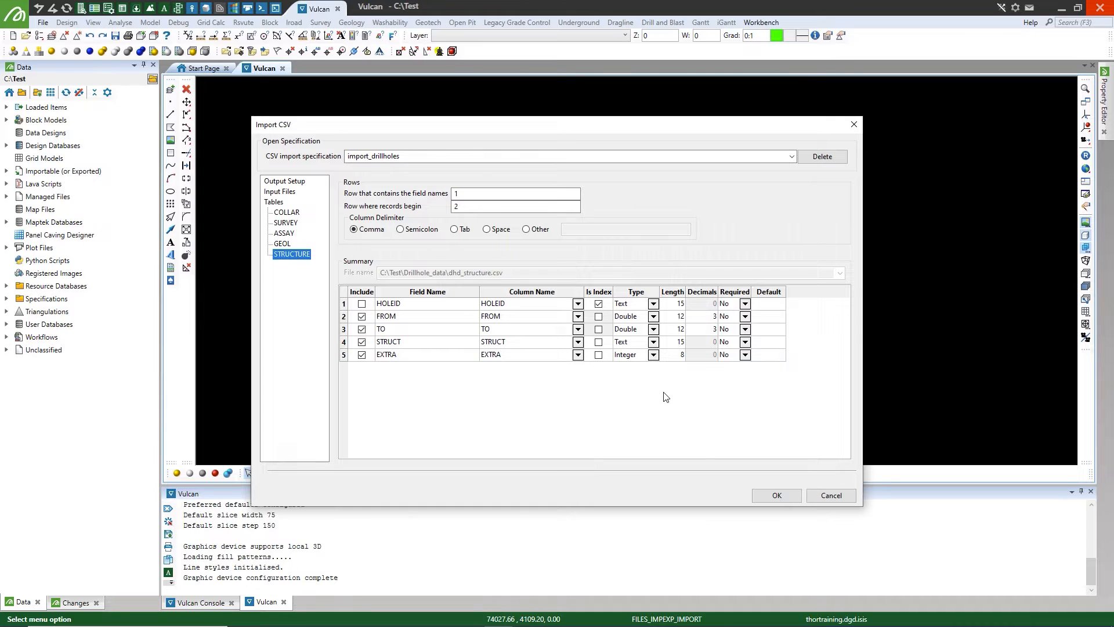
# Confirm the Import CSV, Synonym Assignment and import format dialogs, then view the SURVEY table.
pyautogui.click(775, 495)
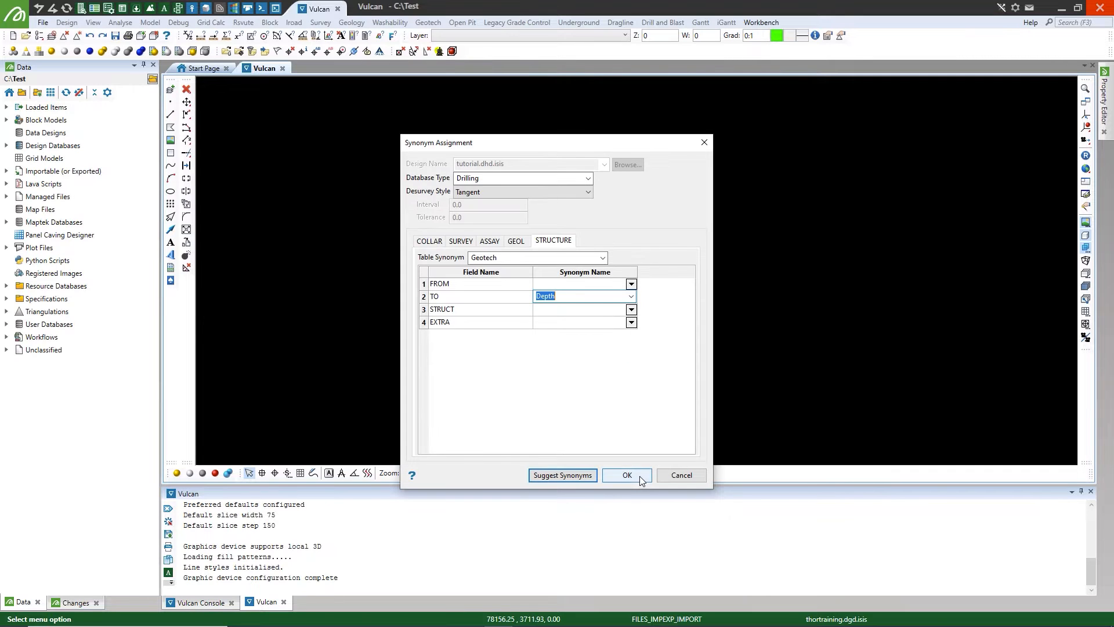
pyautogui.click(626, 475)
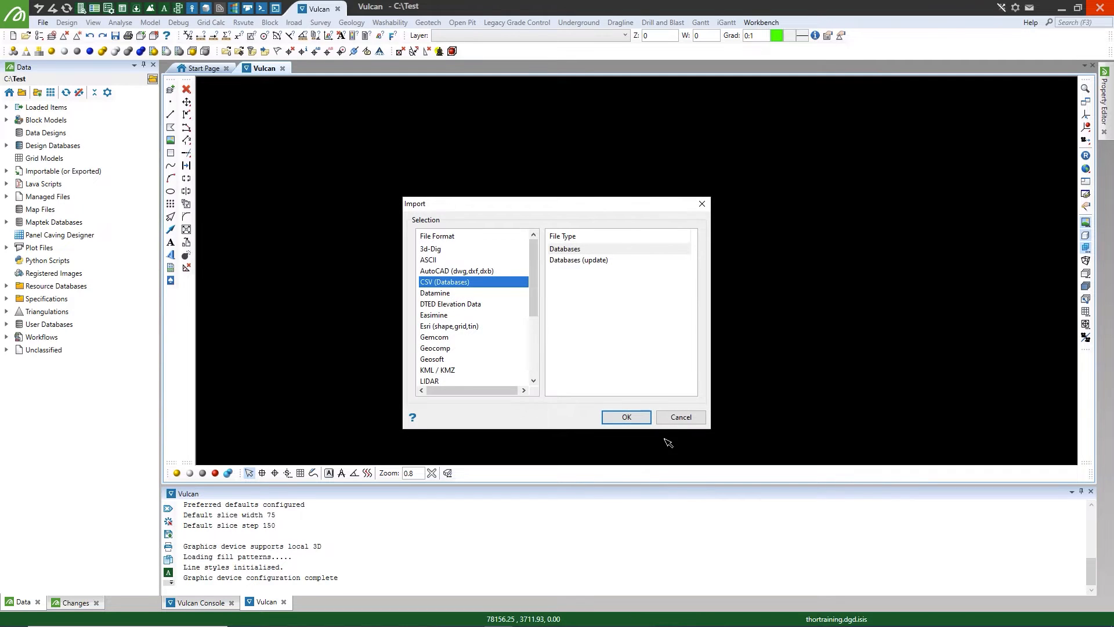
pyautogui.click(625, 417)
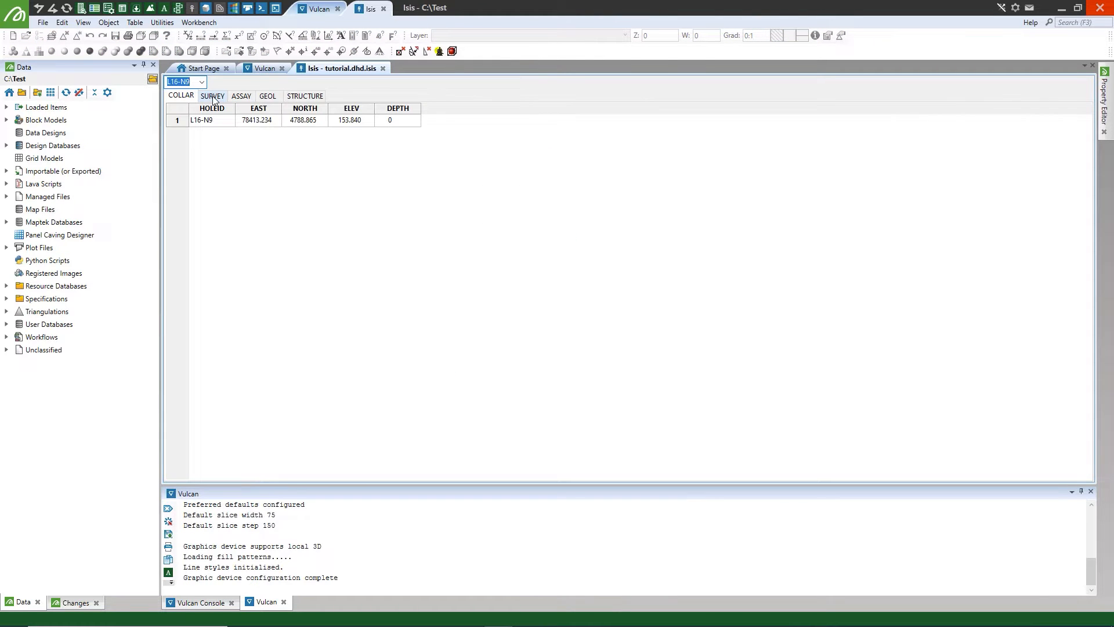
pyautogui.click(267, 96)
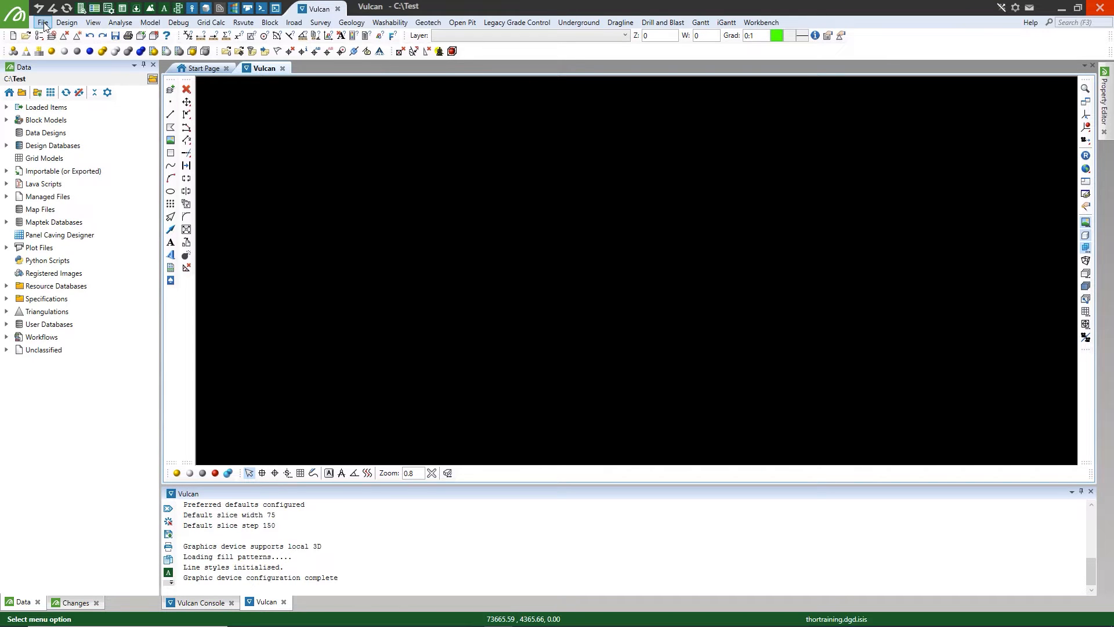
# Start a new CSV (Databases) import from File > Import, choosing a new database.
pyautogui.click(42, 22)
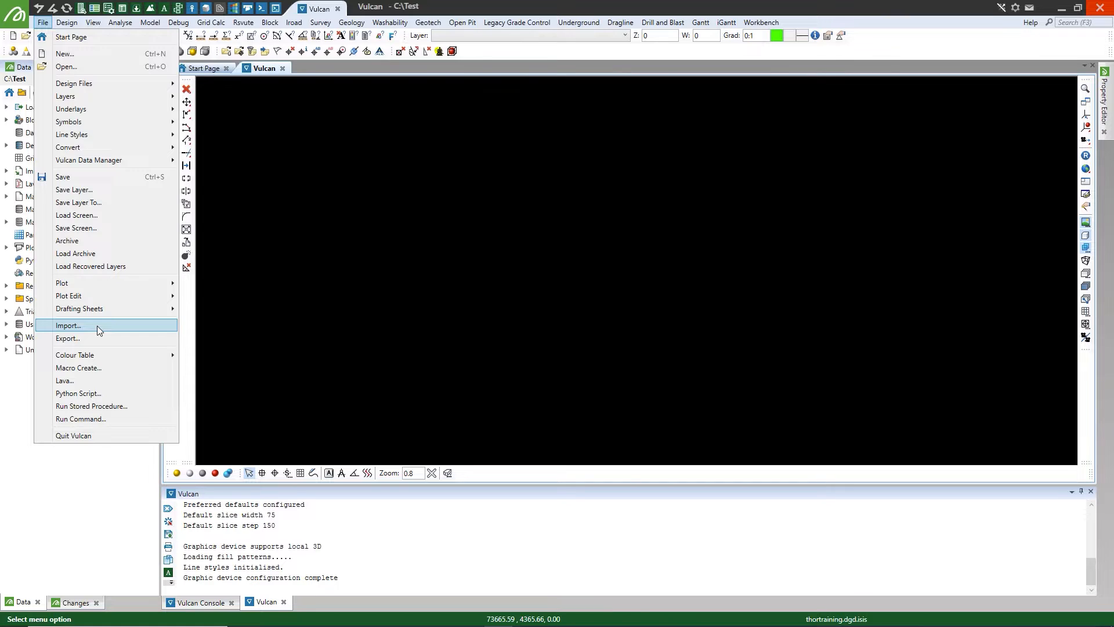
pyautogui.click(68, 325)
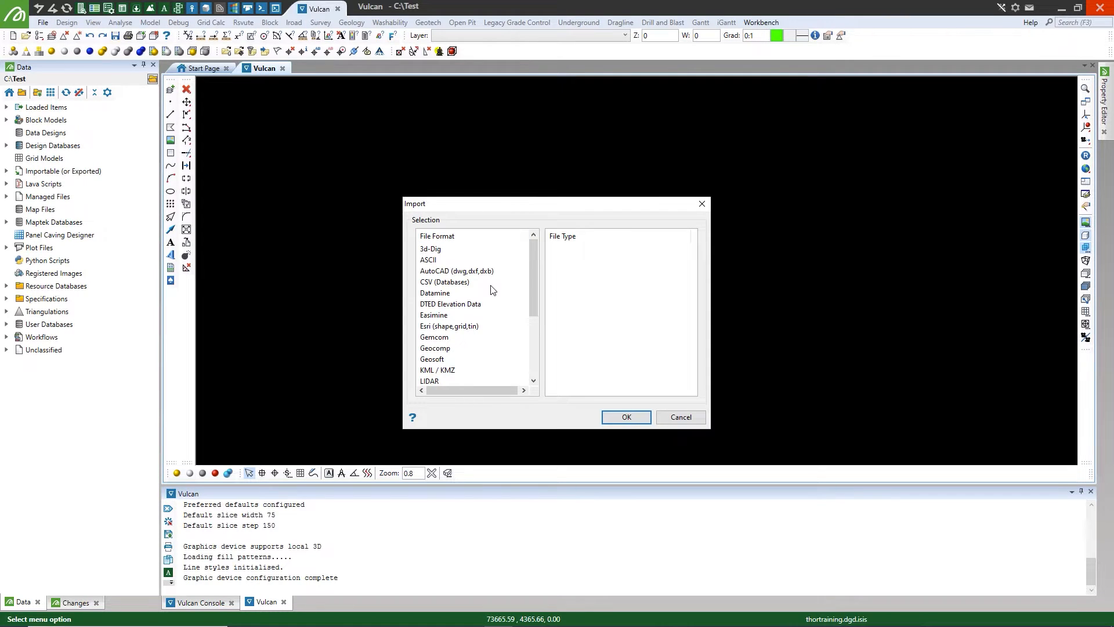
pyautogui.click(444, 281)
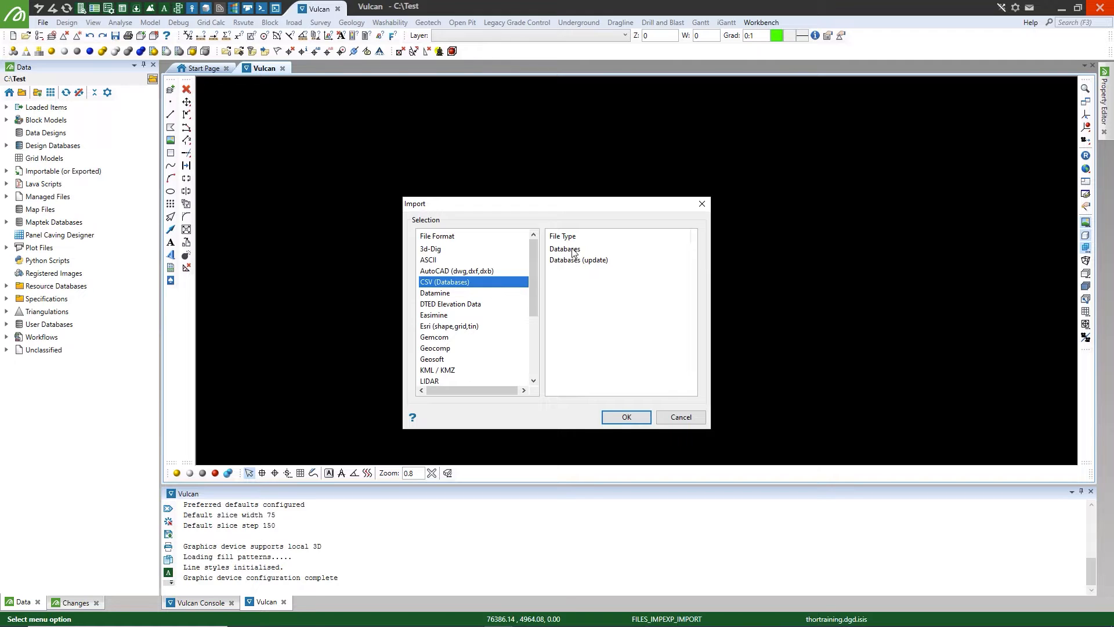
pyautogui.moveTo(579, 254)
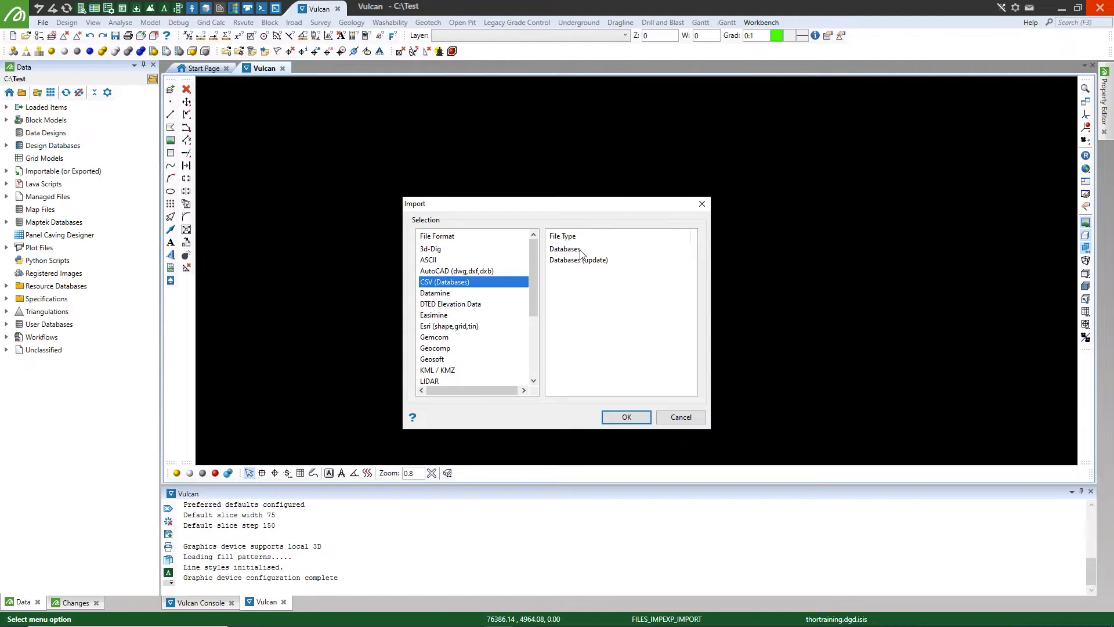
pyautogui.click(564, 249)
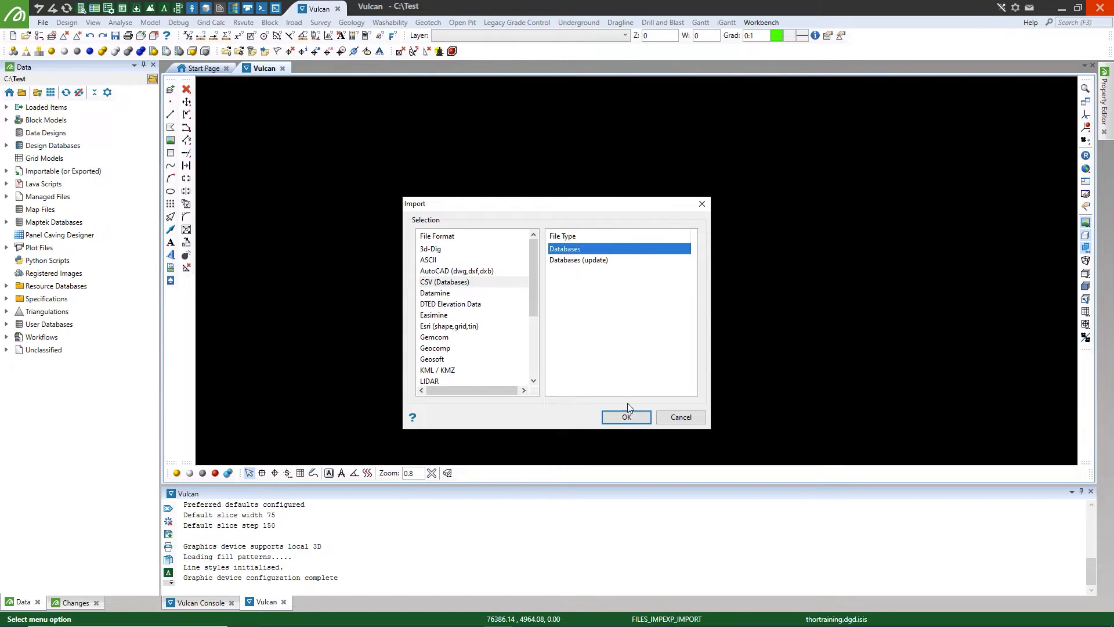
pyautogui.click(626, 417)
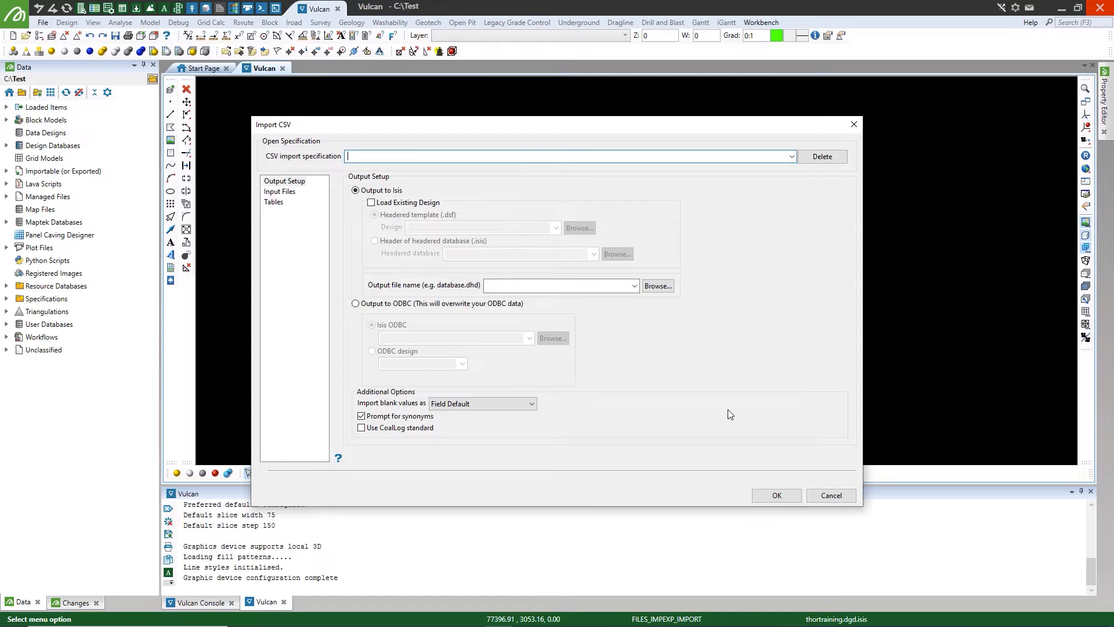
# Enter import_drillholes as the import specification and tutorial.dhd as the output file.
pyautogui.write('import_drillholes')
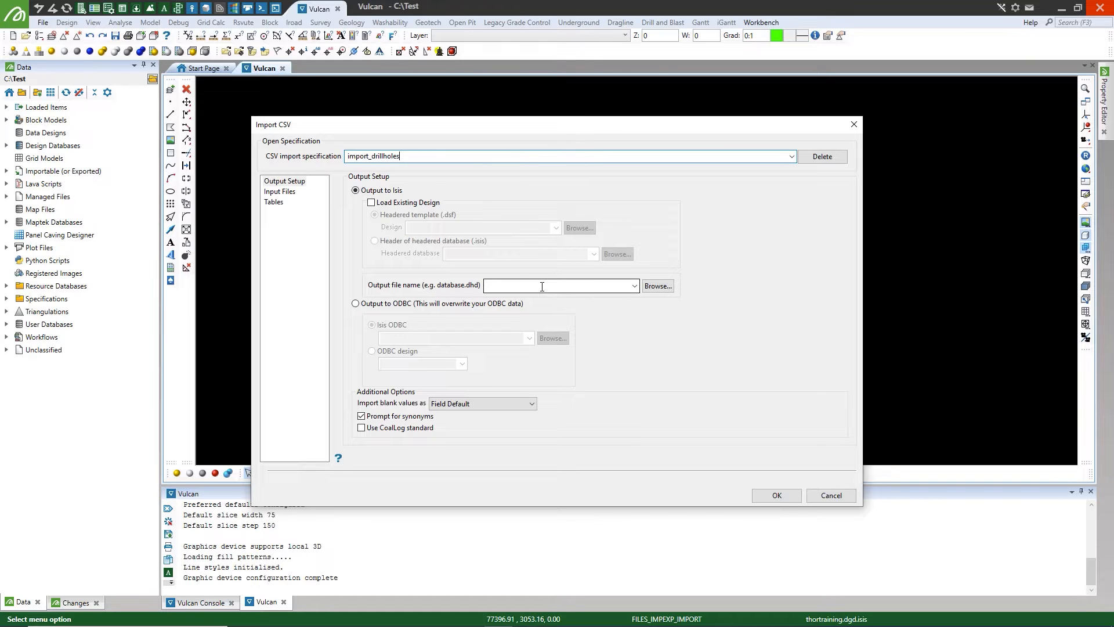
pyautogui.write('tutorial')
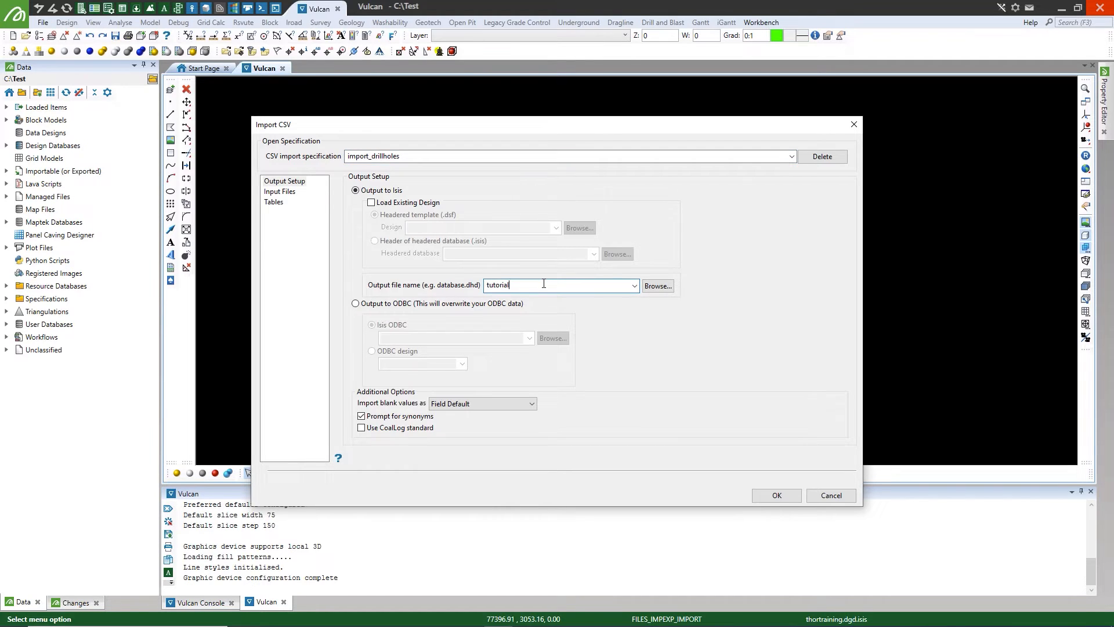
pyautogui.write('.dhd')
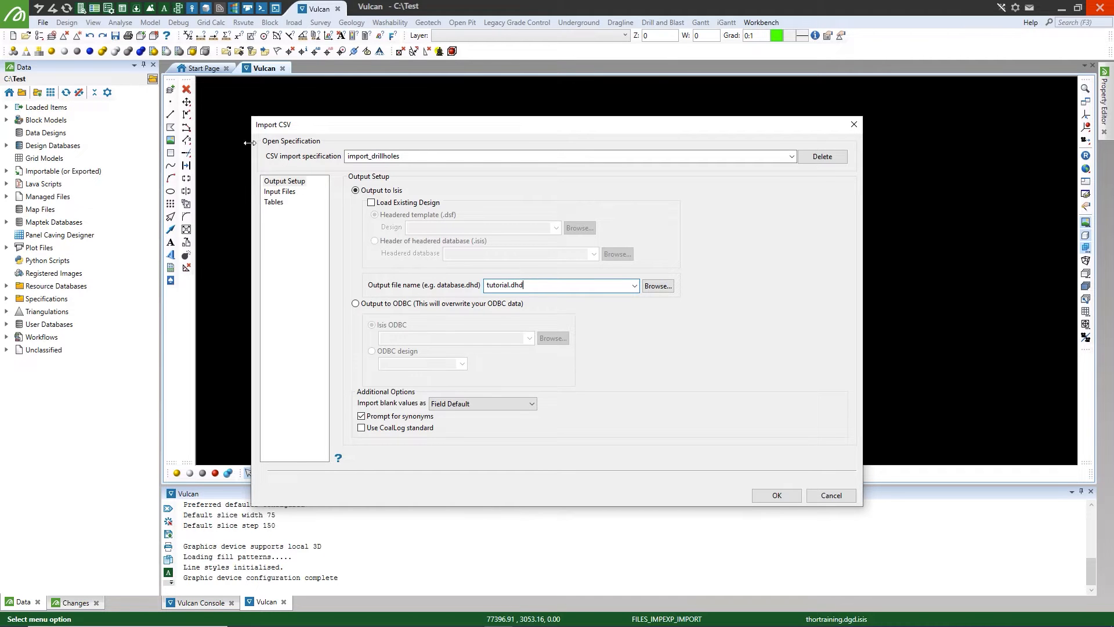
# Add dhd_collar.csv and the other drillhole CSVs from Drillhole_data as import inputs.
pyautogui.click(279, 191)
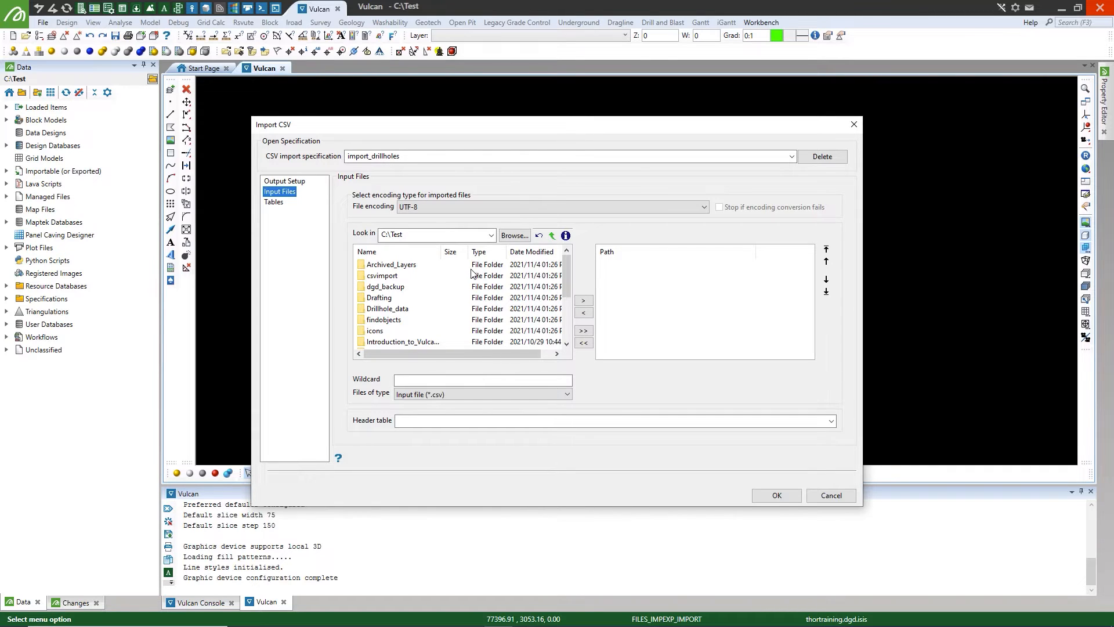
pyautogui.moveTo(501, 277)
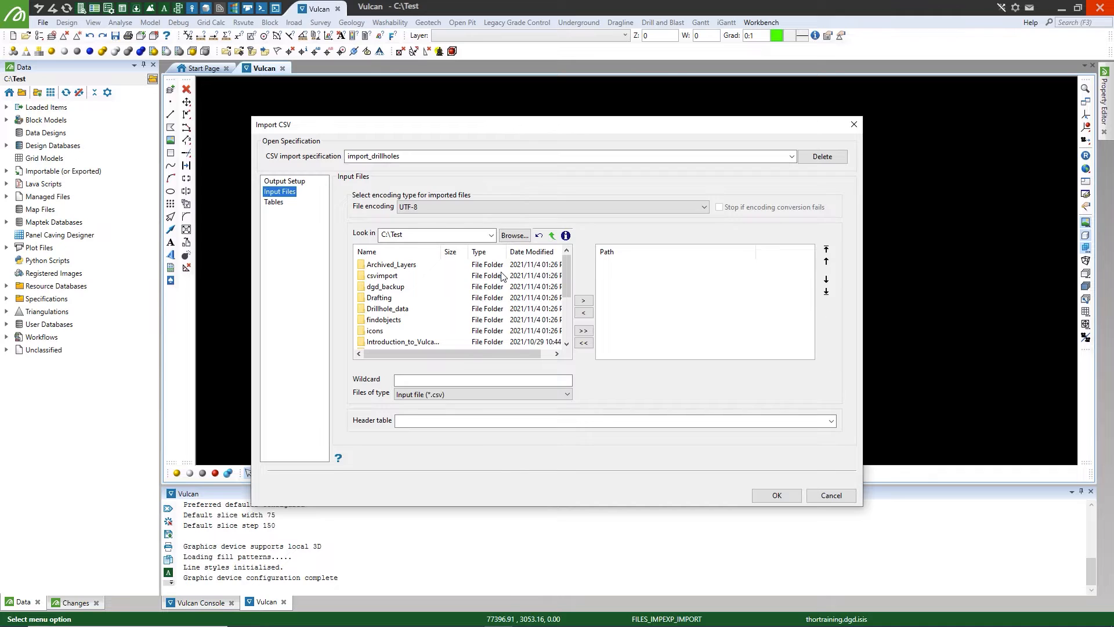
pyautogui.doubleClick(387, 308)
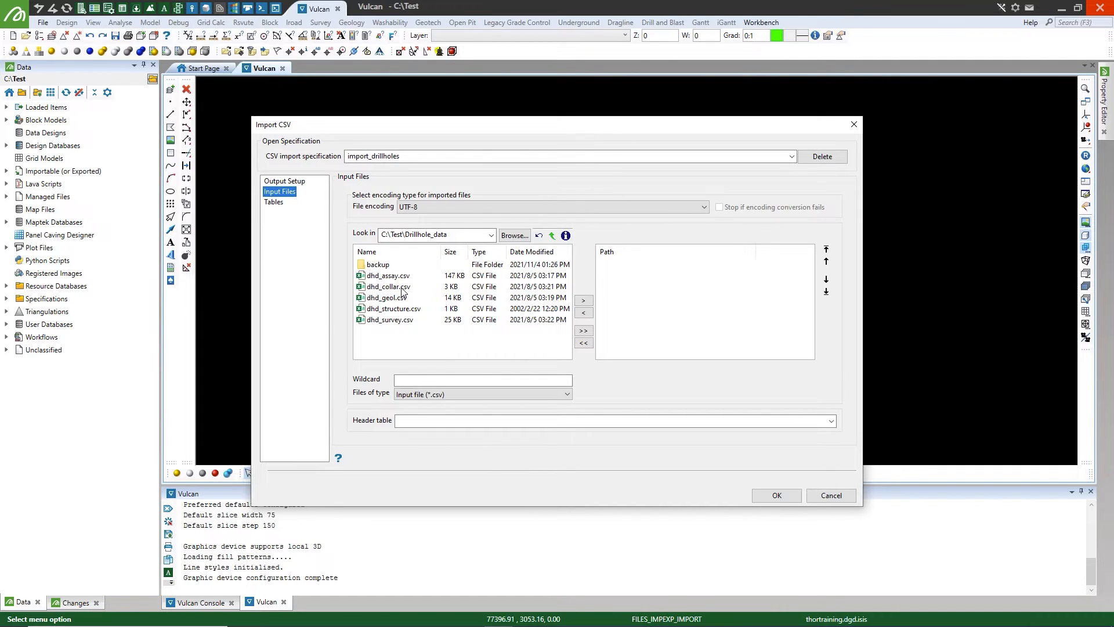
pyautogui.click(388, 286)
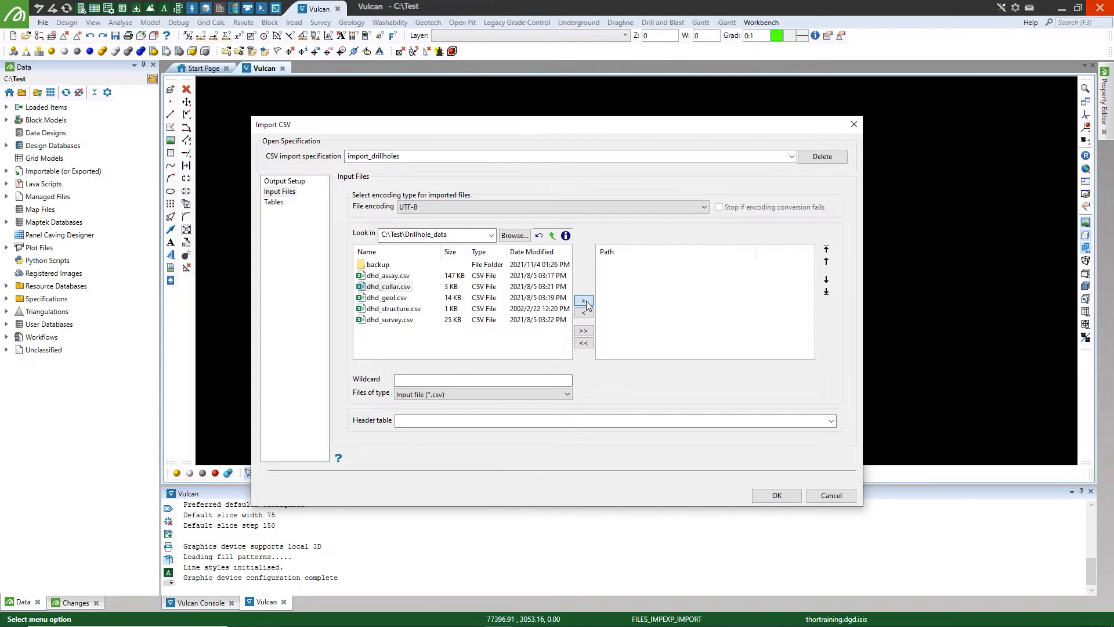
pyautogui.click(582, 301)
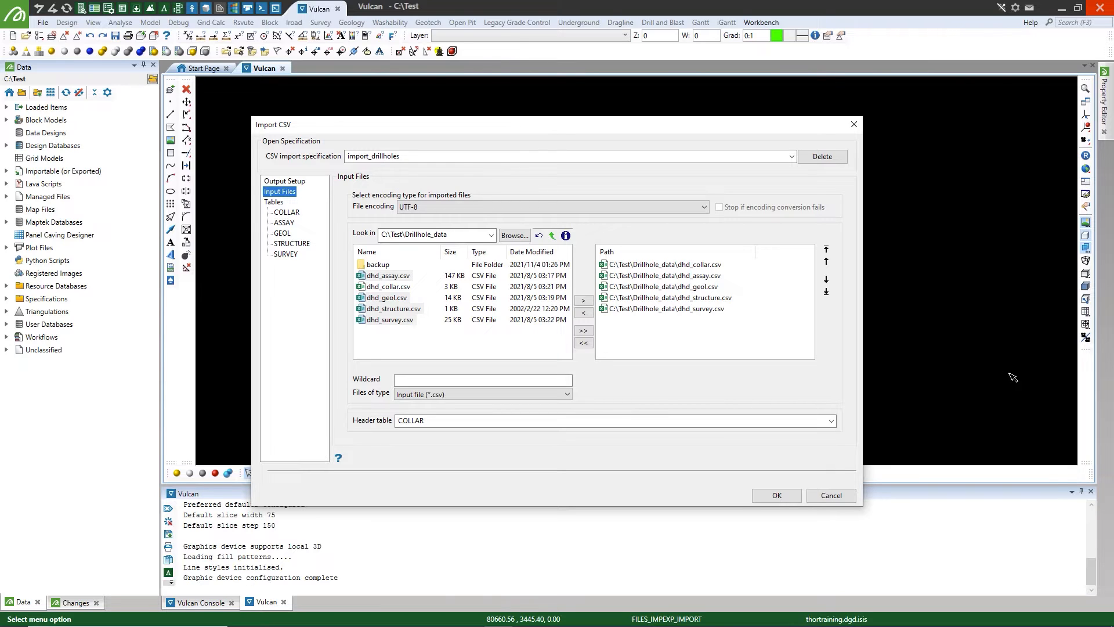
pyautogui.moveTo(1013, 376)
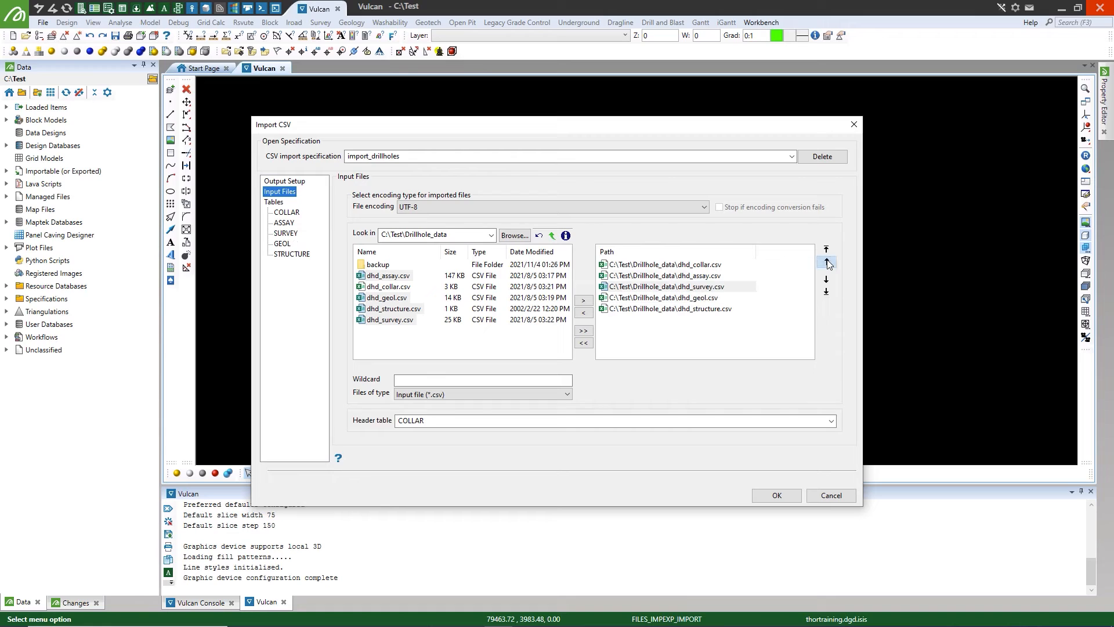
# Move dhd_survey.csv up to second place and keep COLLAR as the header table.
pyautogui.click(825, 262)
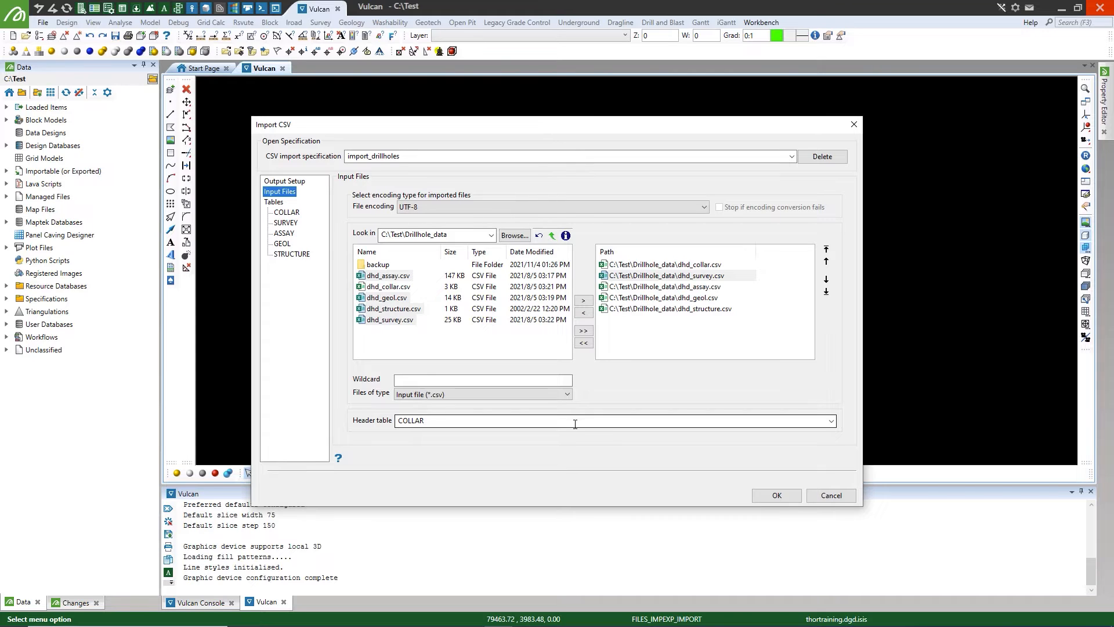
pyautogui.click(831, 420)
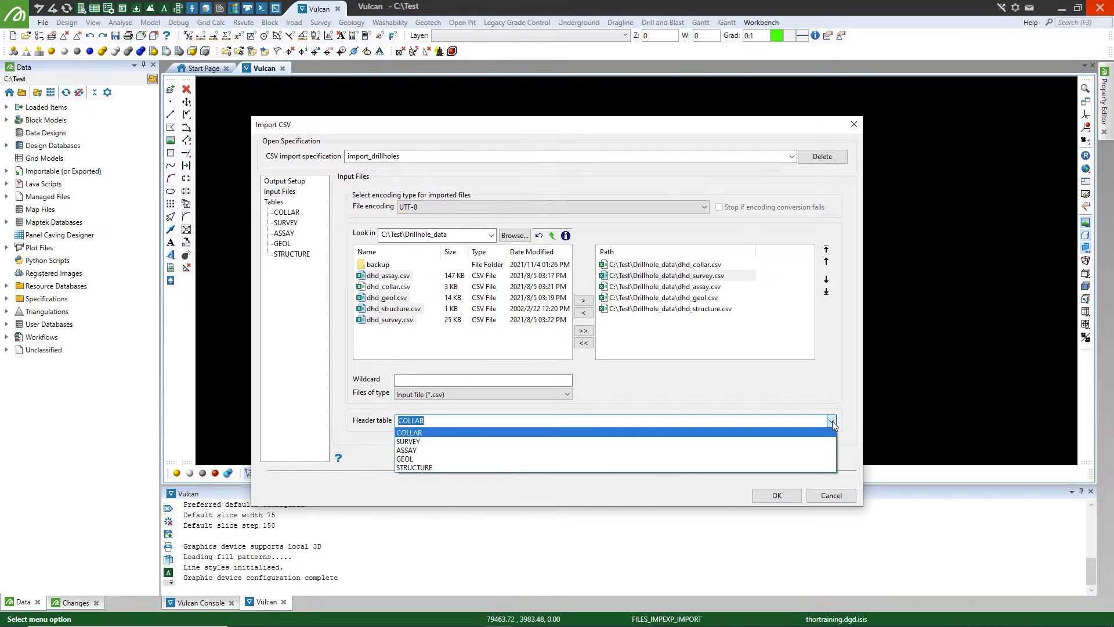
pyautogui.click(408, 432)
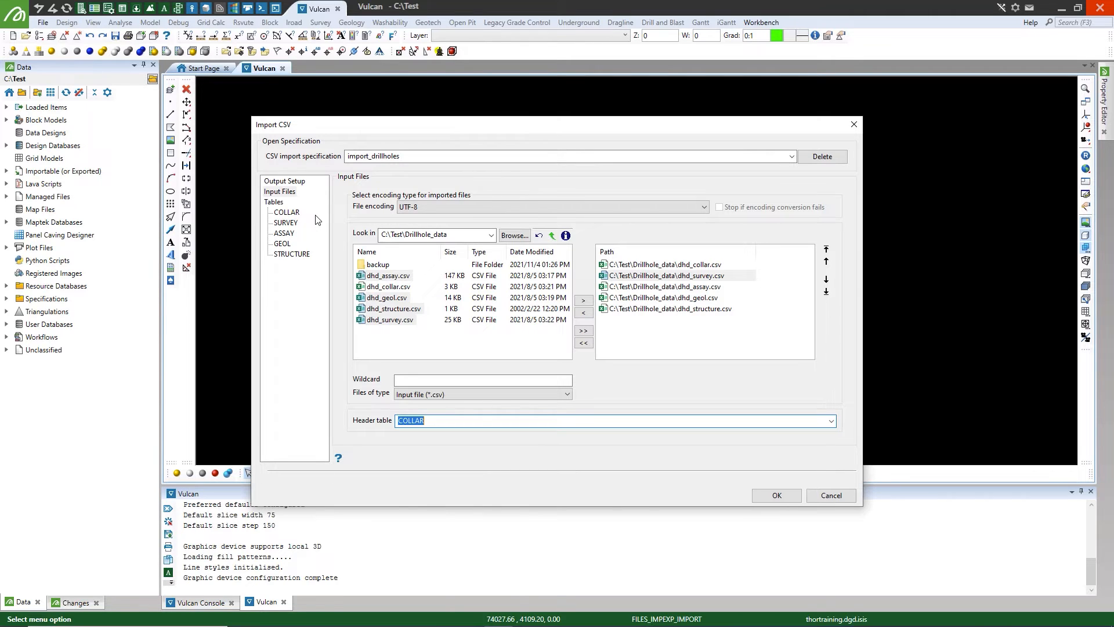
pyautogui.moveTo(285, 215)
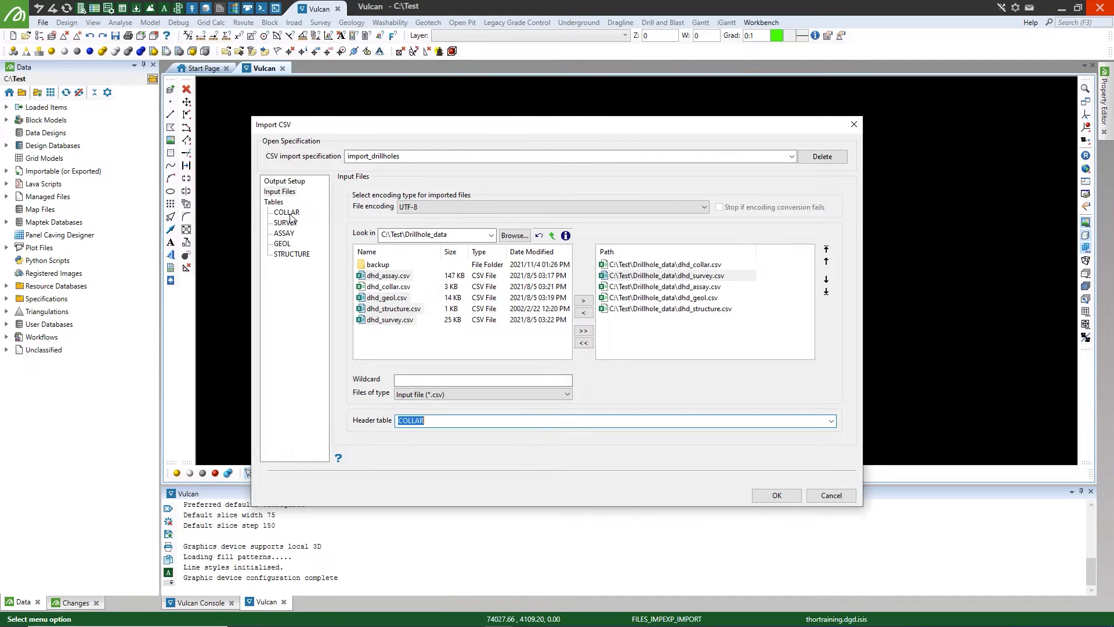
# Review the field names, types and lengths of the COLLAR, ASSAY, GEOL and STRUCTURE tables.
pyautogui.click(286, 213)
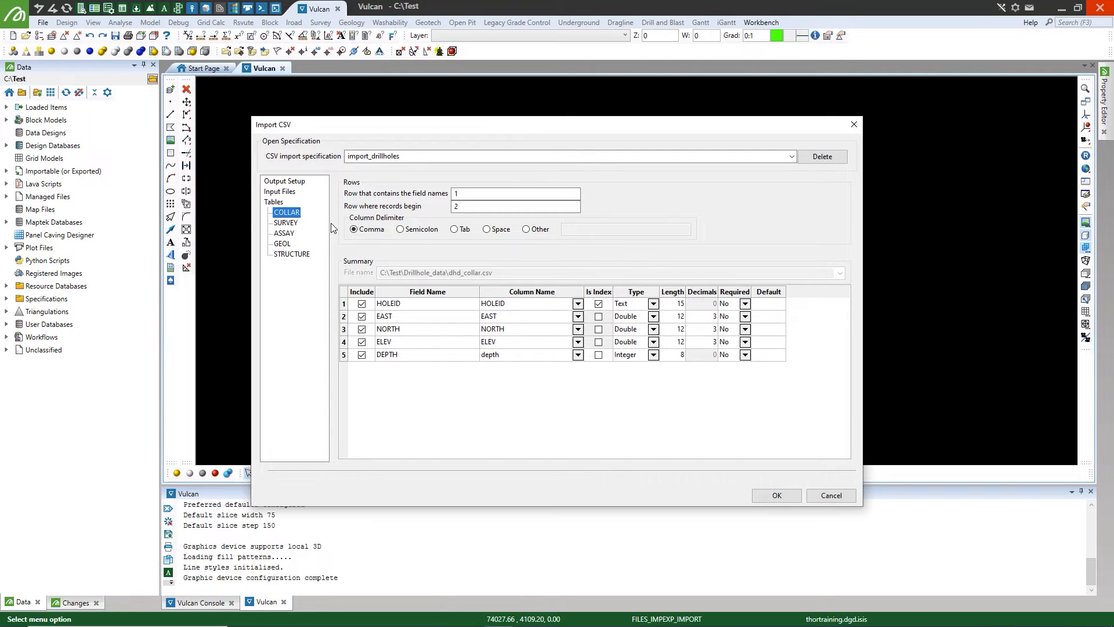
pyautogui.moveTo(334, 228)
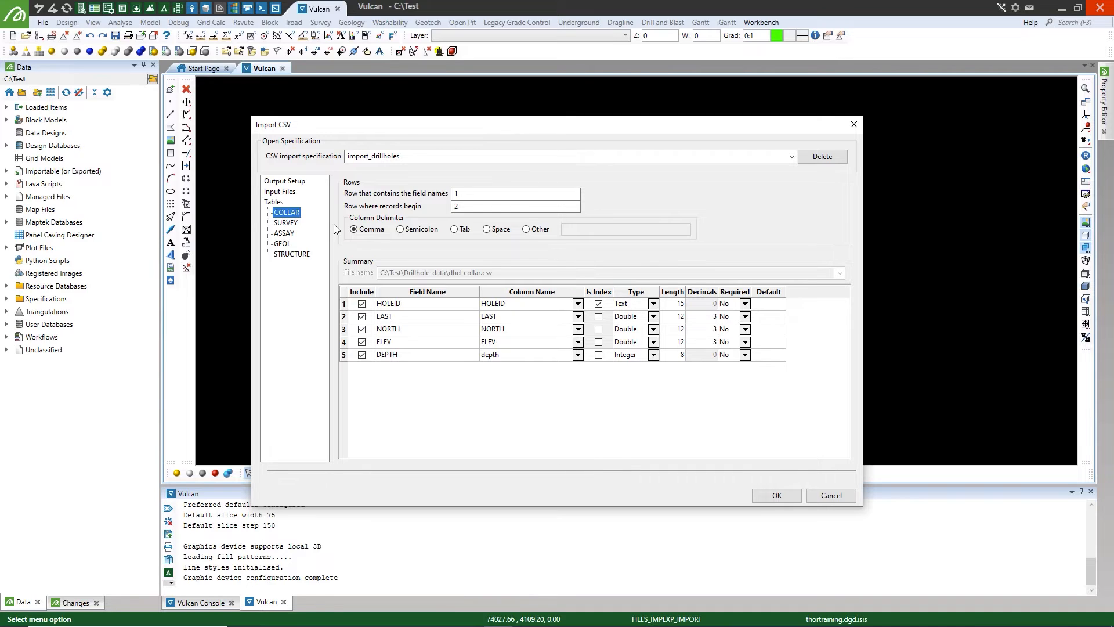
pyautogui.moveTo(334, 230)
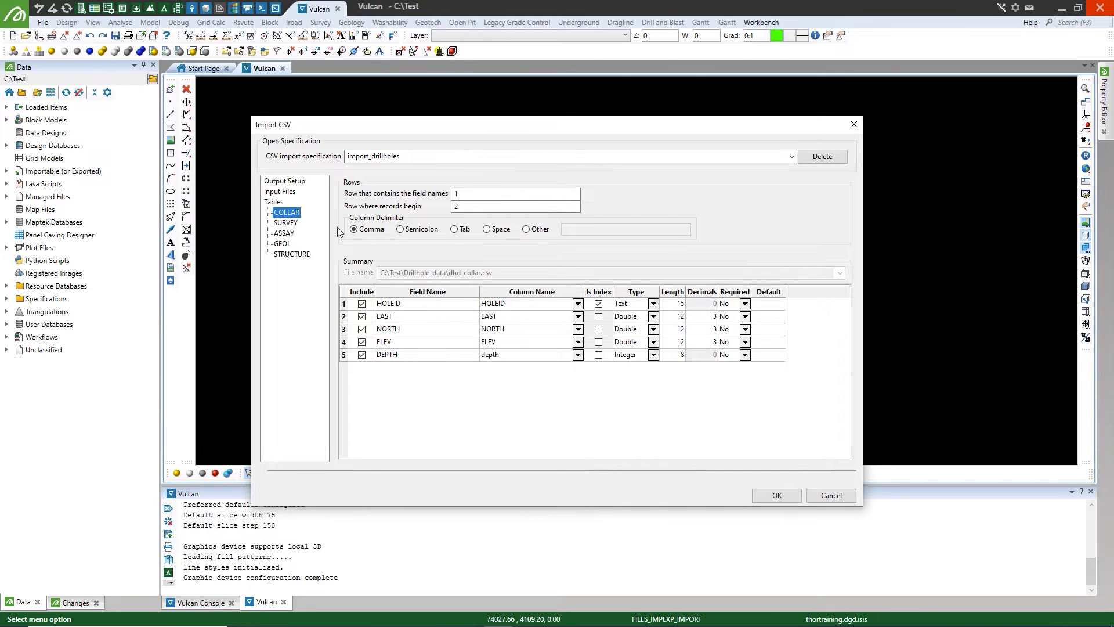
pyautogui.click(649, 355)
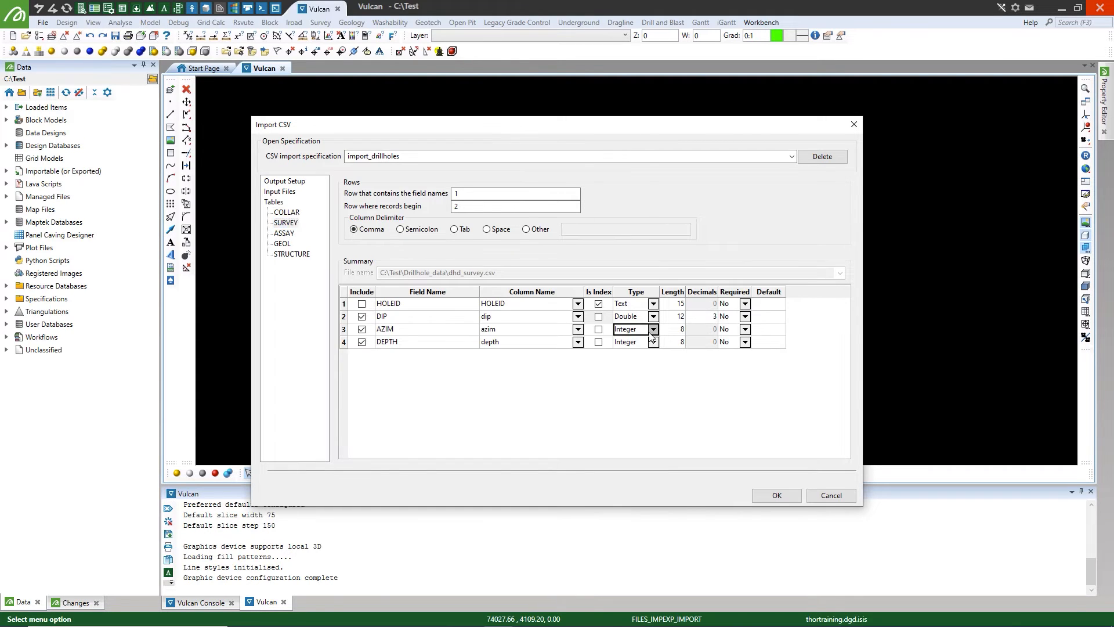
pyautogui.click(283, 233)
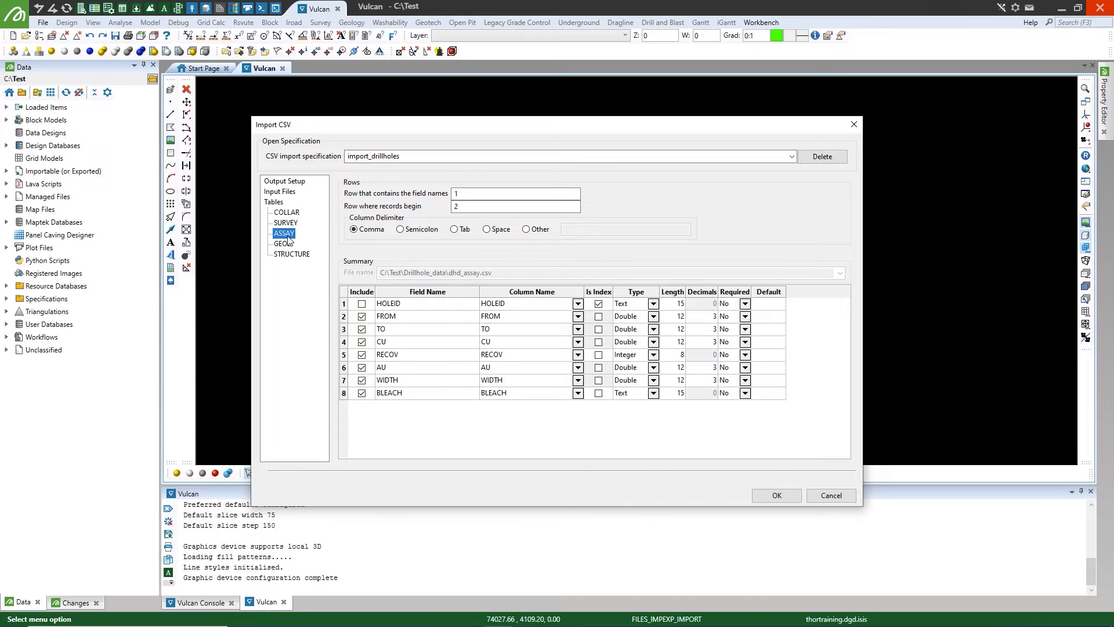
pyautogui.click(283, 243)
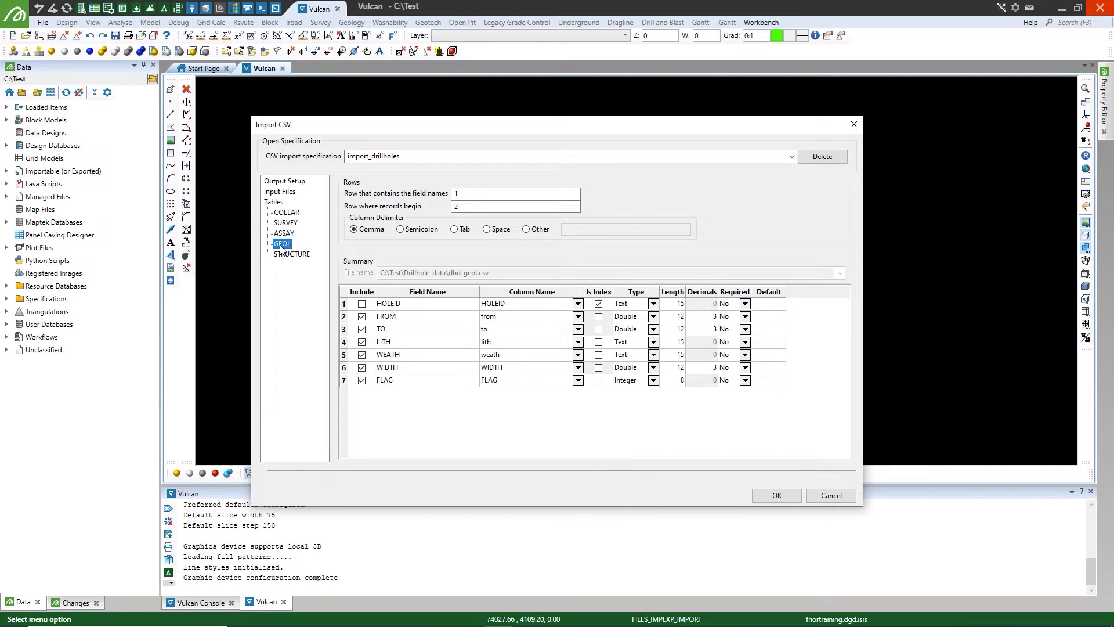
pyautogui.click(292, 254)
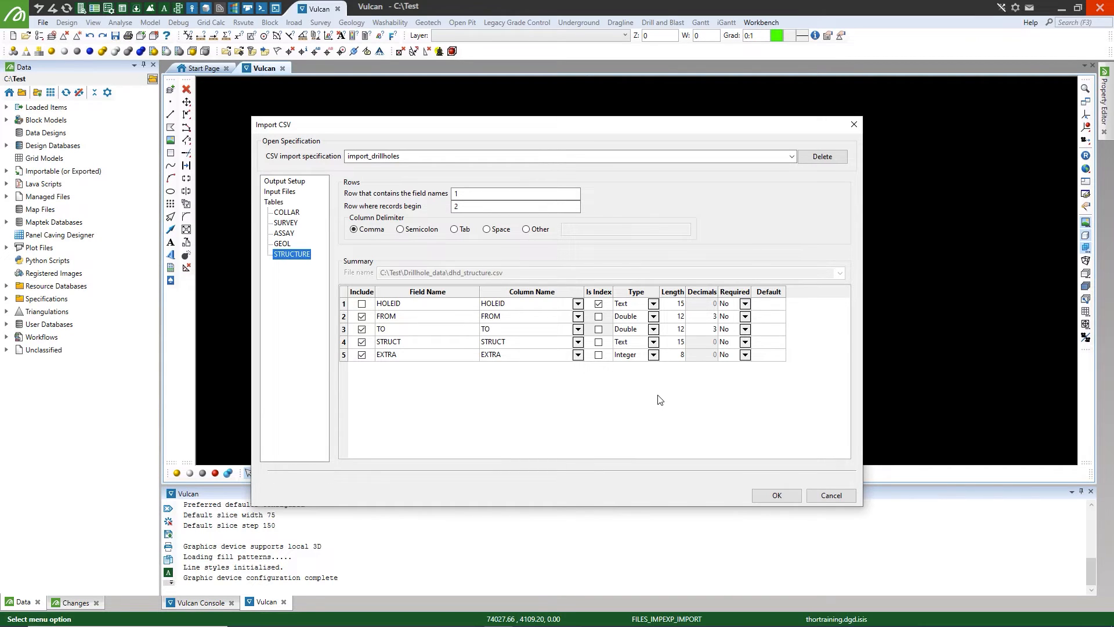
pyautogui.moveTo(681, 385)
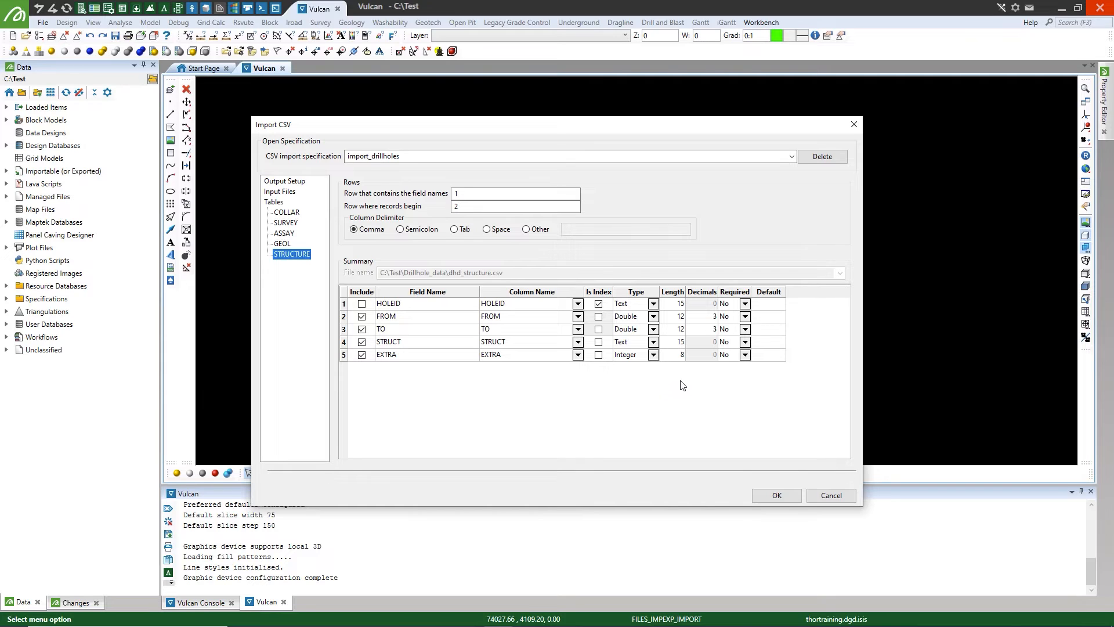
# Run the import to build tutorial.dhd and choose Tangent as the desurvey style.
pyautogui.click(775, 495)
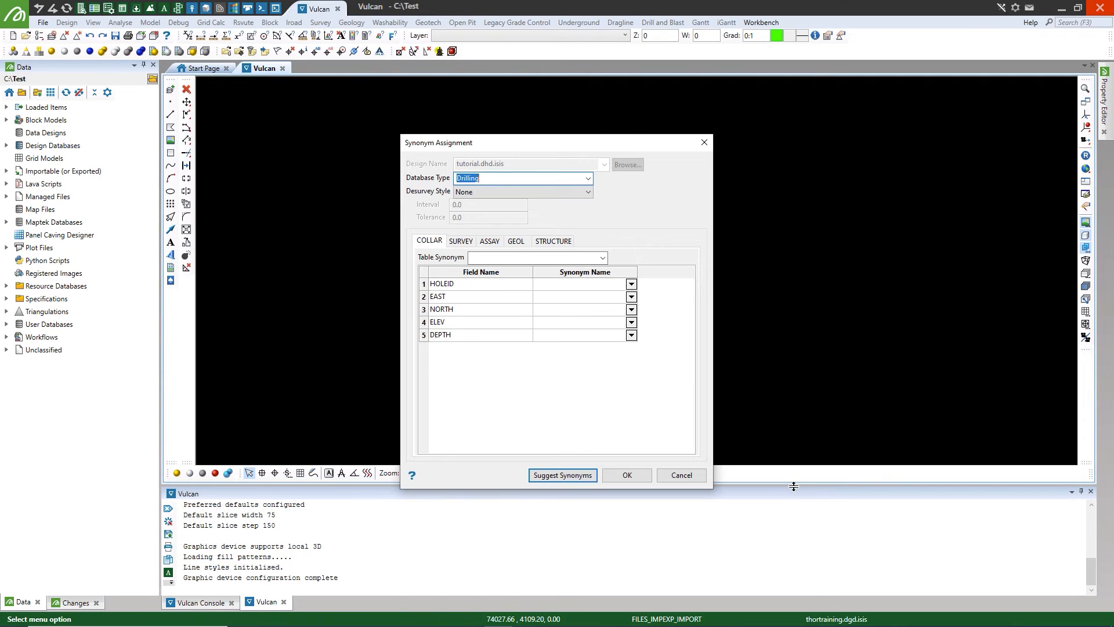
pyautogui.moveTo(791, 495)
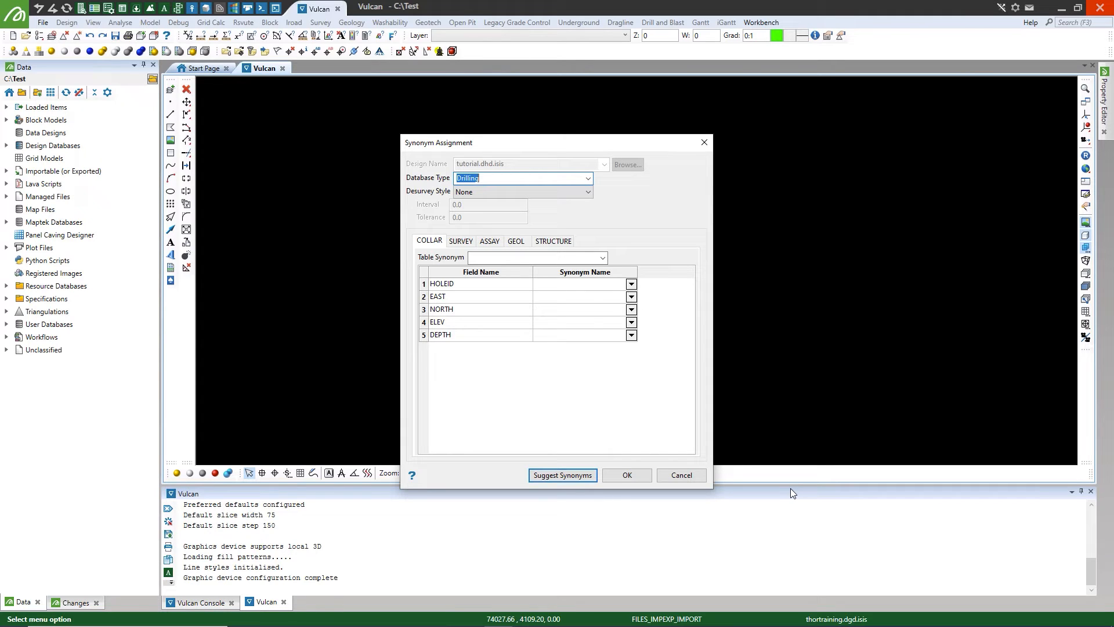
pyautogui.moveTo(824, 439)
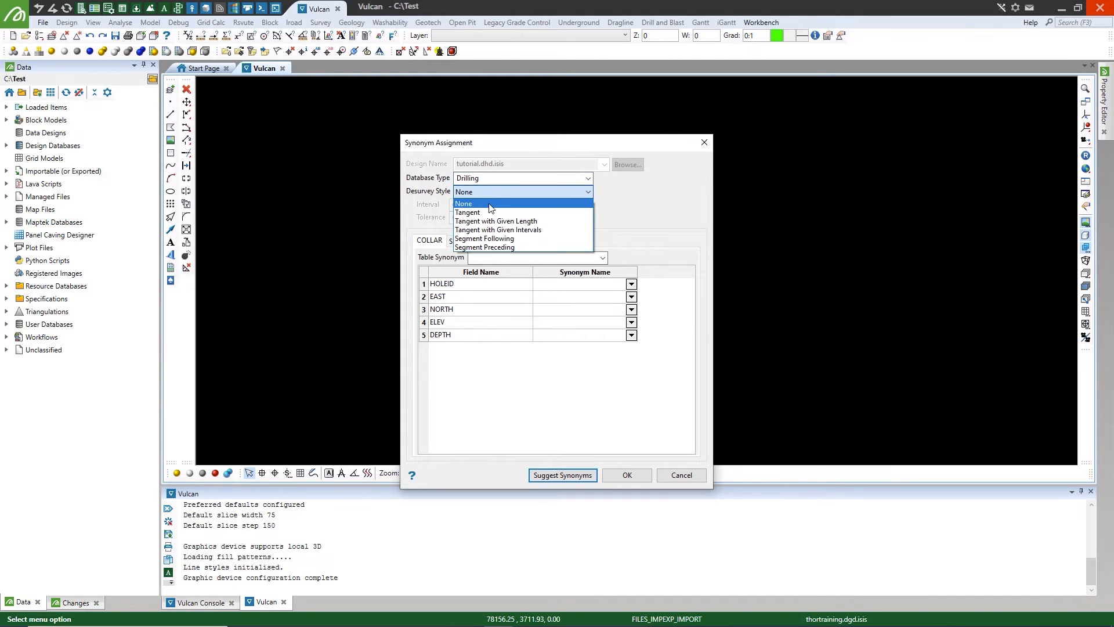
pyautogui.click(468, 212)
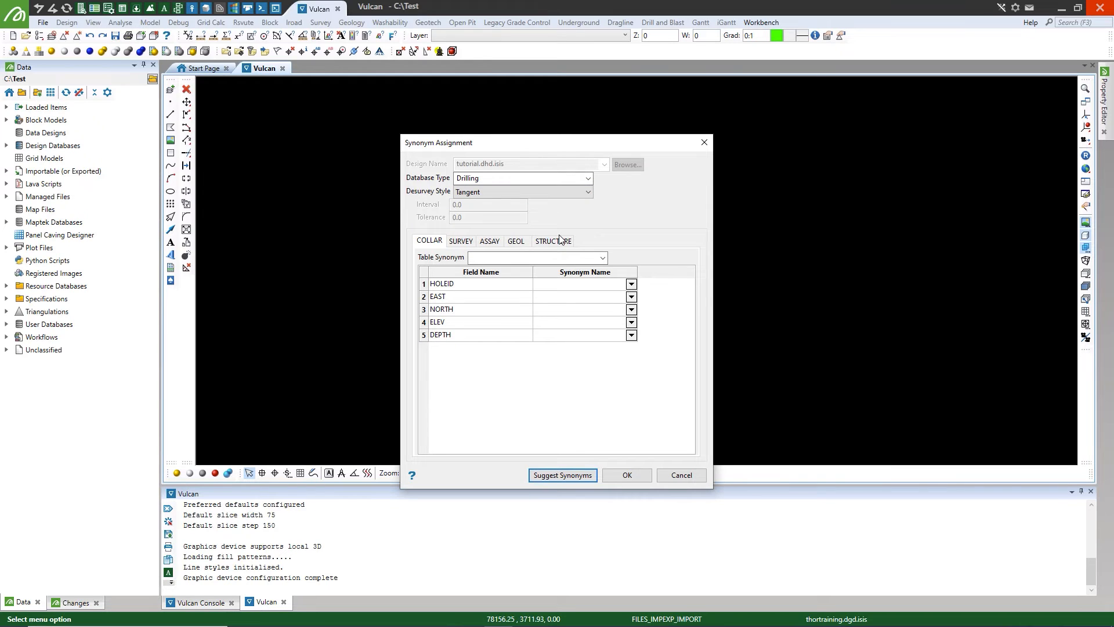
pyautogui.moveTo(561, 240)
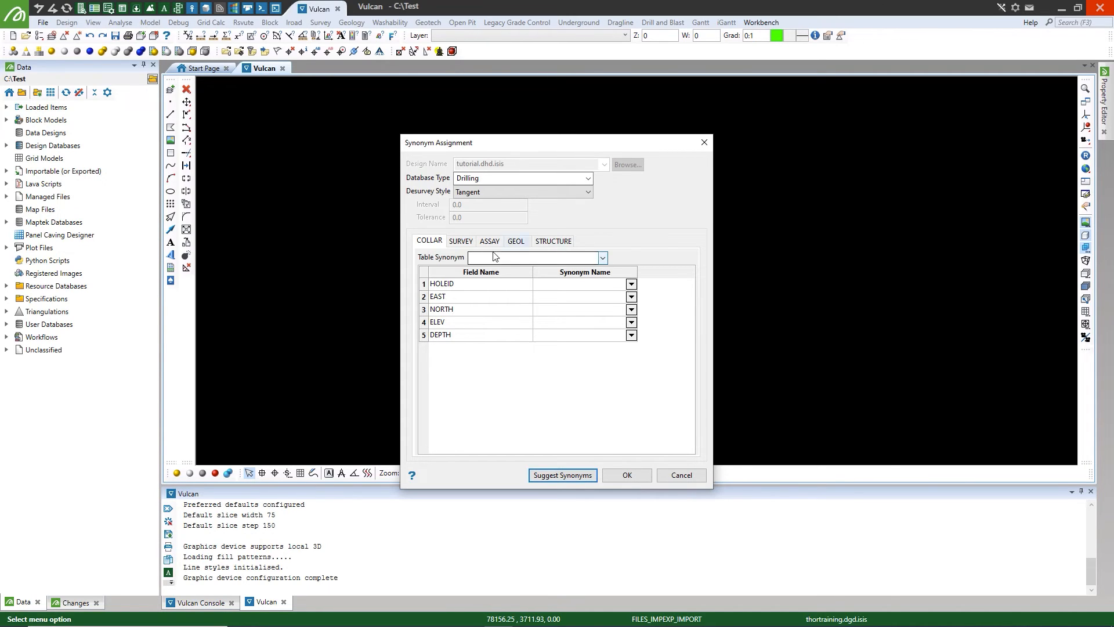
# Assign DEPTH, LITH and Geotech synonyms across the drillhole tables and accept them.
pyautogui.click(630, 335)
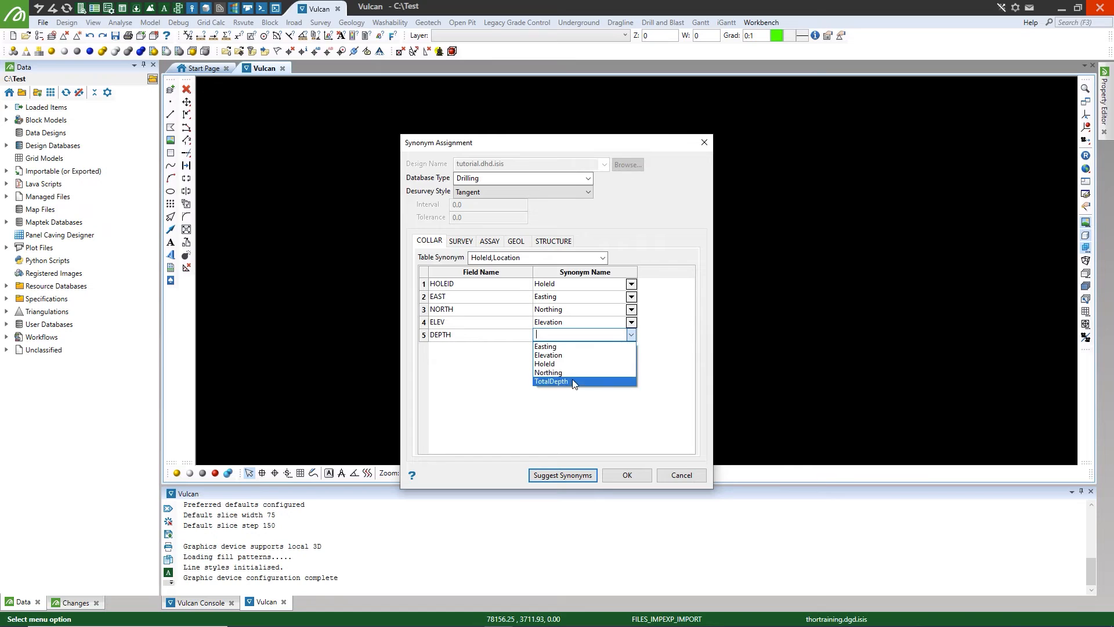
pyautogui.click(460, 240)
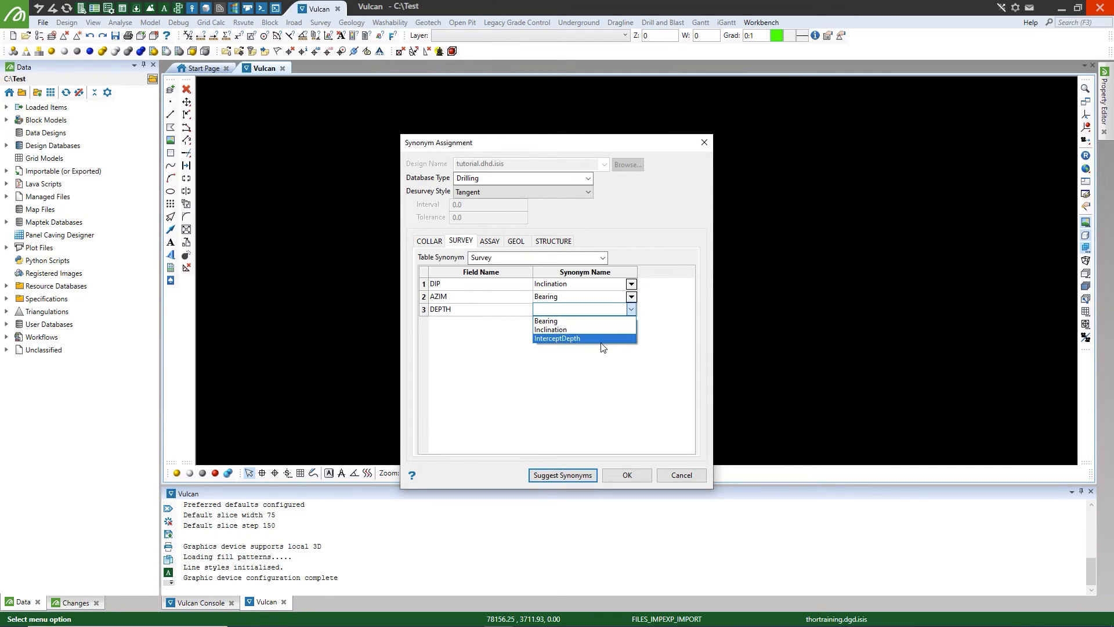
pyautogui.click(490, 241)
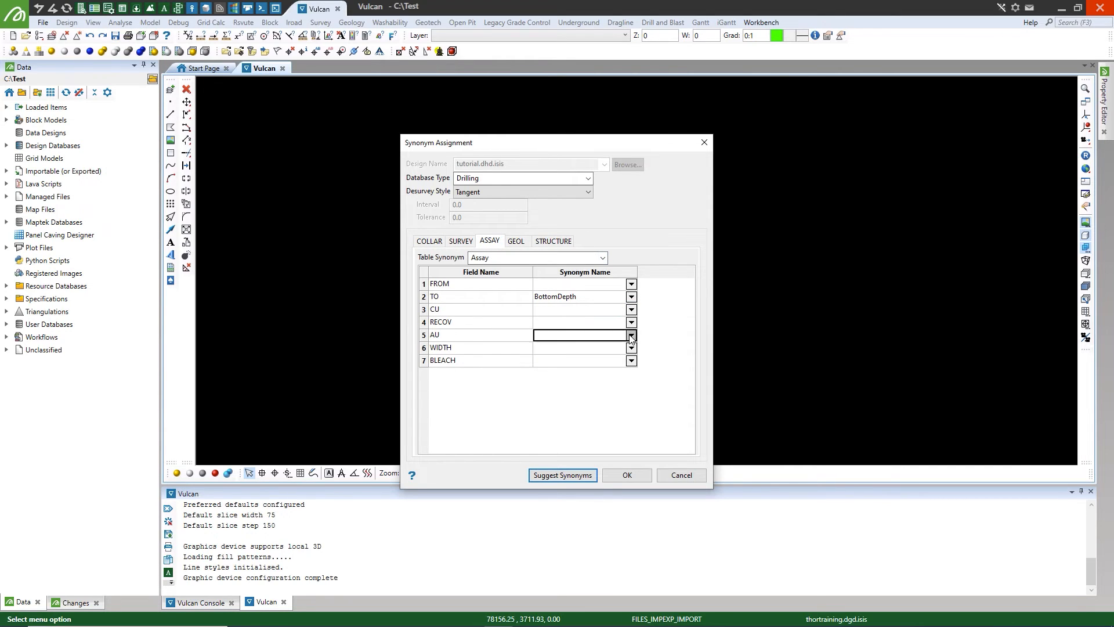
pyautogui.click(516, 240)
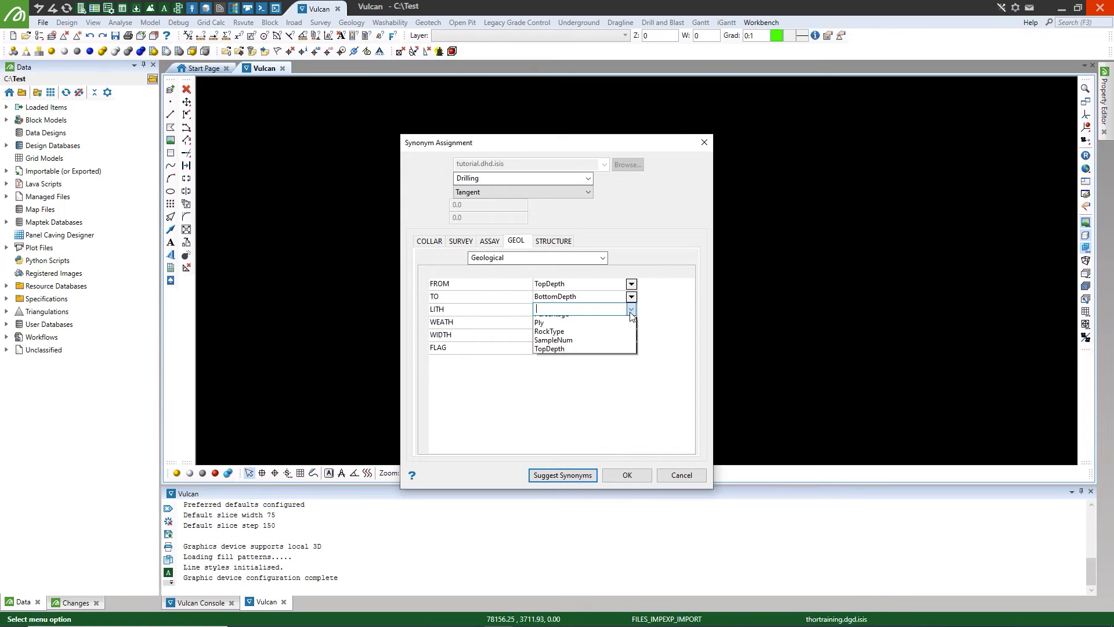
pyautogui.click(553, 241)
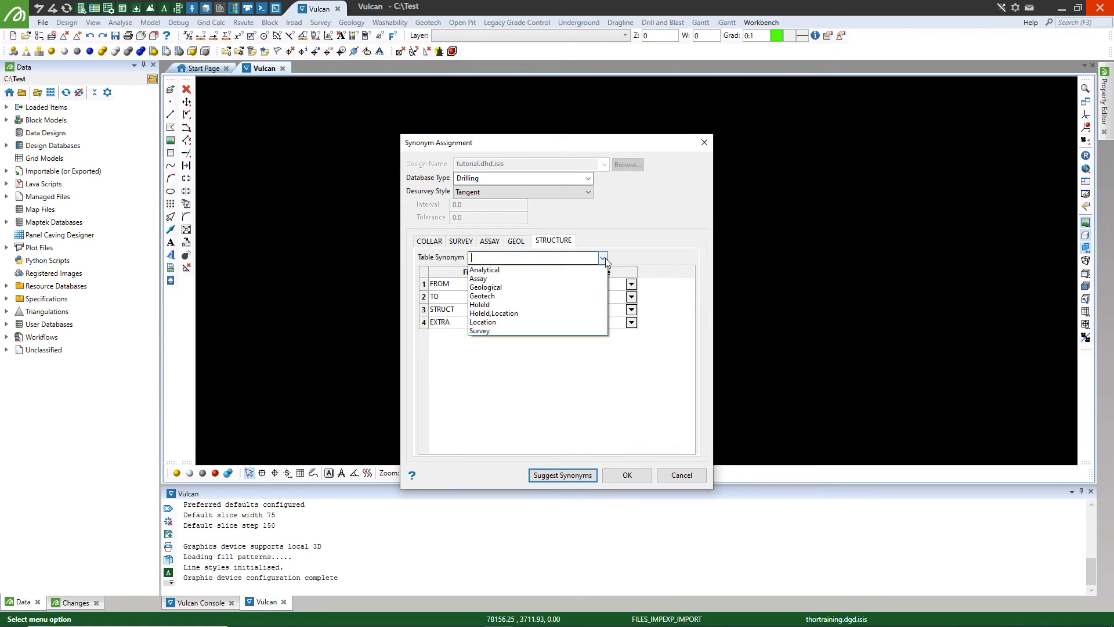
pyautogui.click(482, 296)
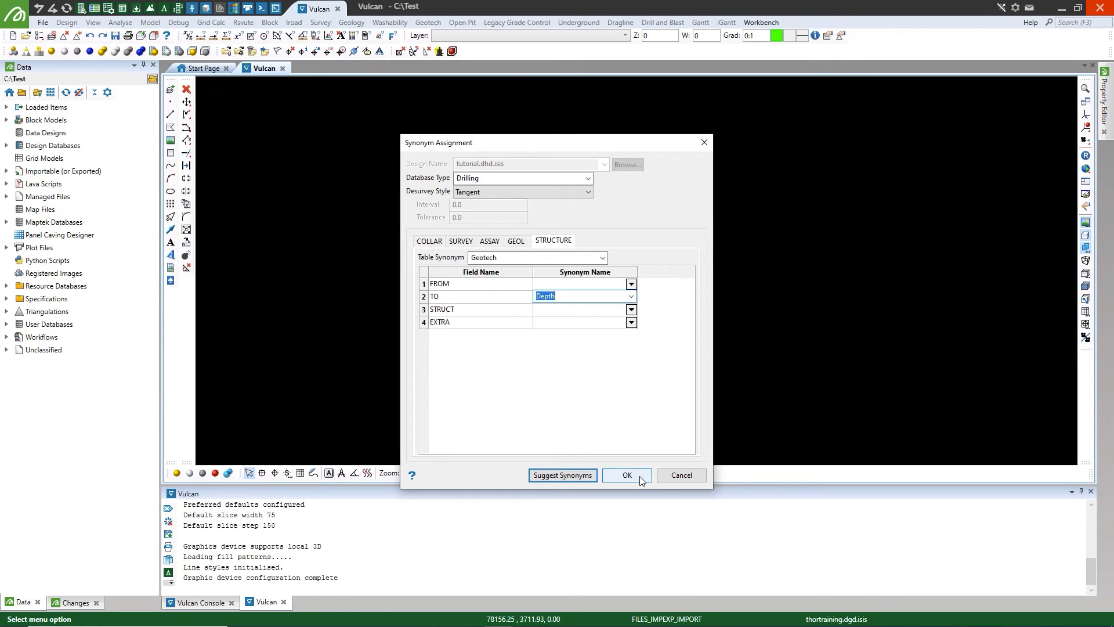
pyautogui.click(626, 475)
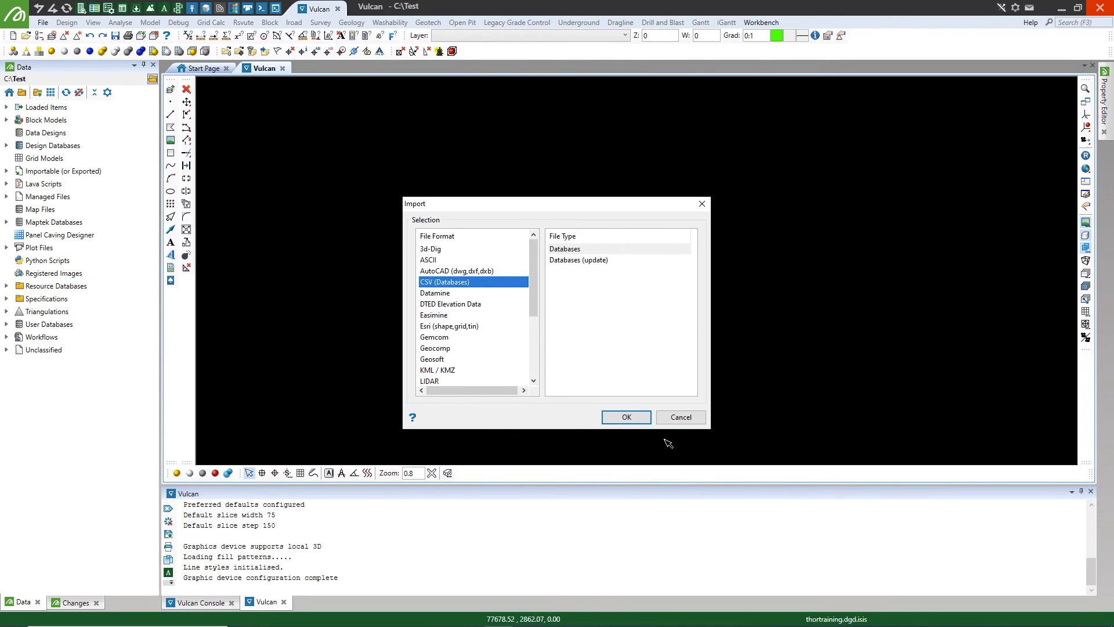
pyautogui.moveTo(672, 452)
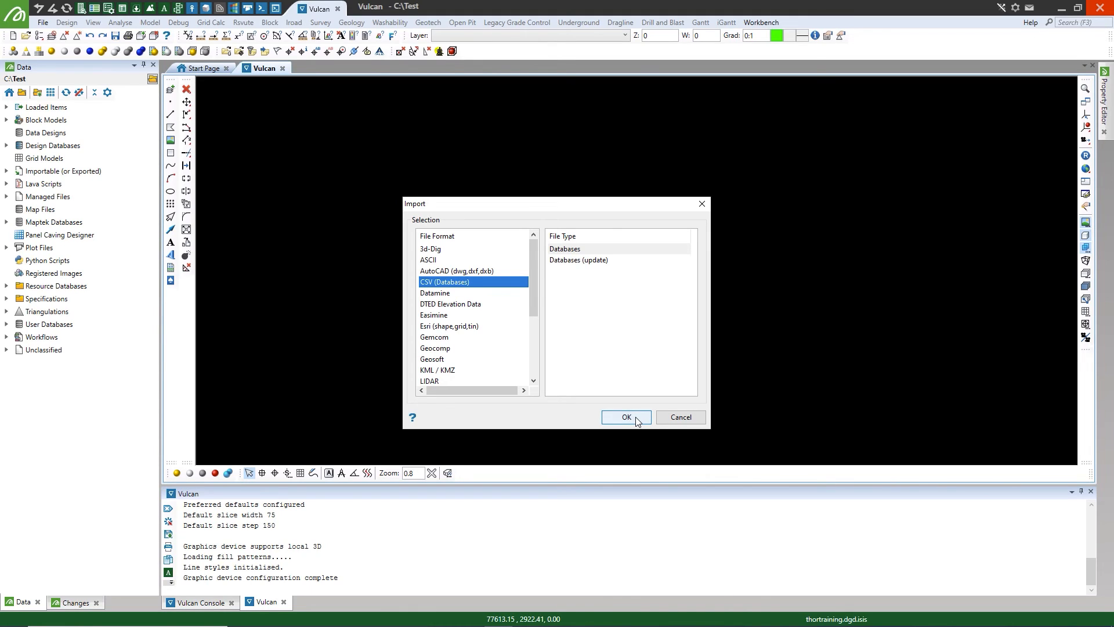
# Close the import format dialog, launch Isis and choose the tutorial database file.
pyautogui.click(624, 418)
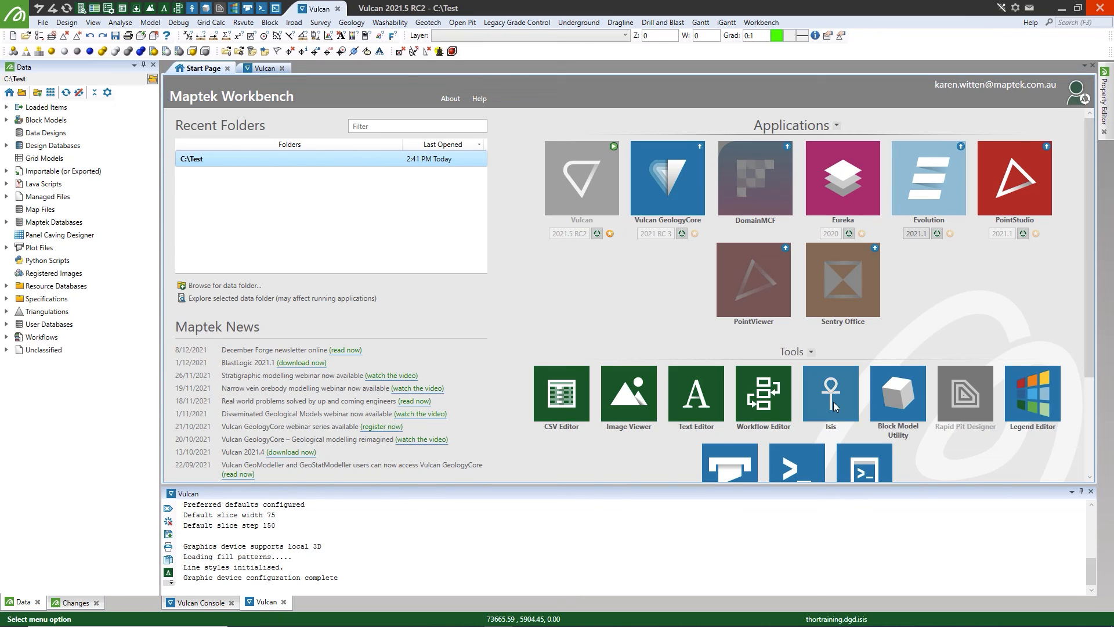
pyautogui.click(830, 391)
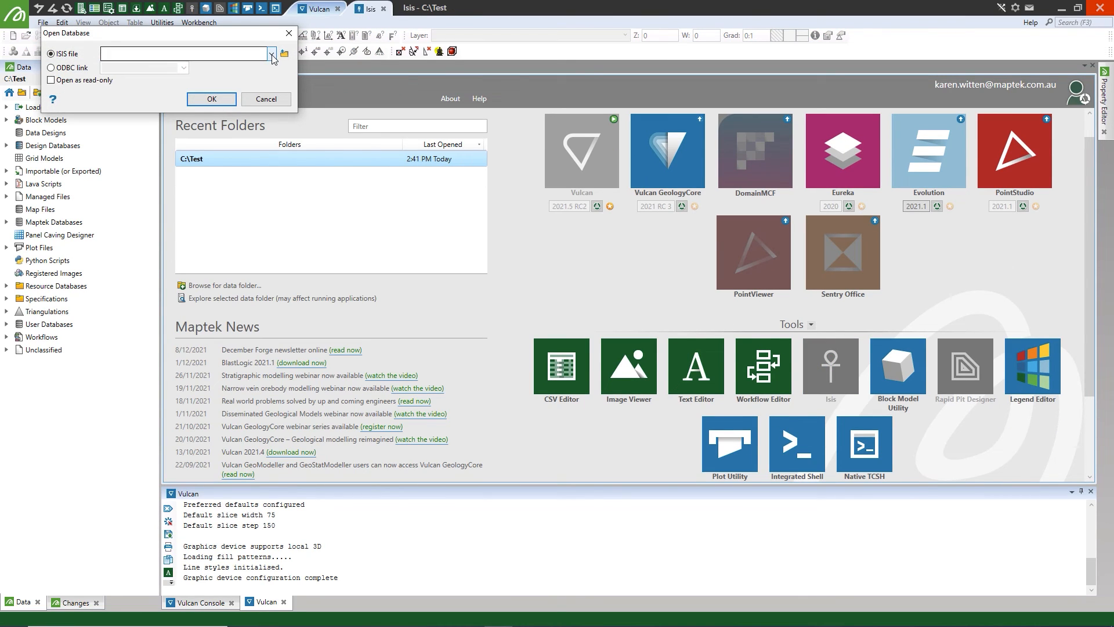
pyautogui.click(210, 99)
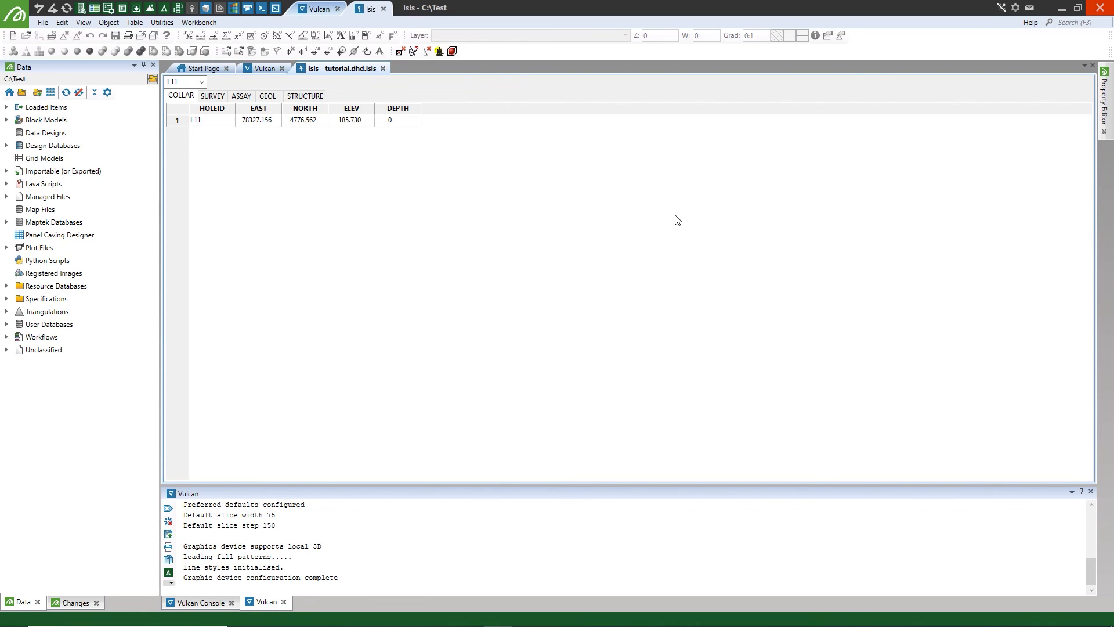
pyautogui.moveTo(674, 216)
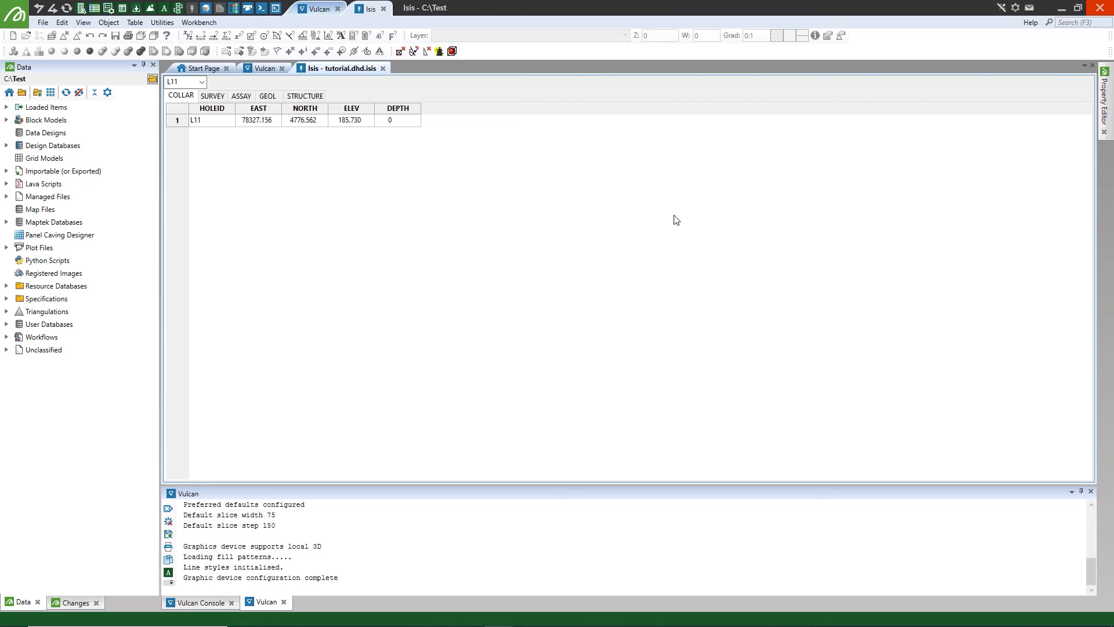
pyautogui.moveTo(224, 86)
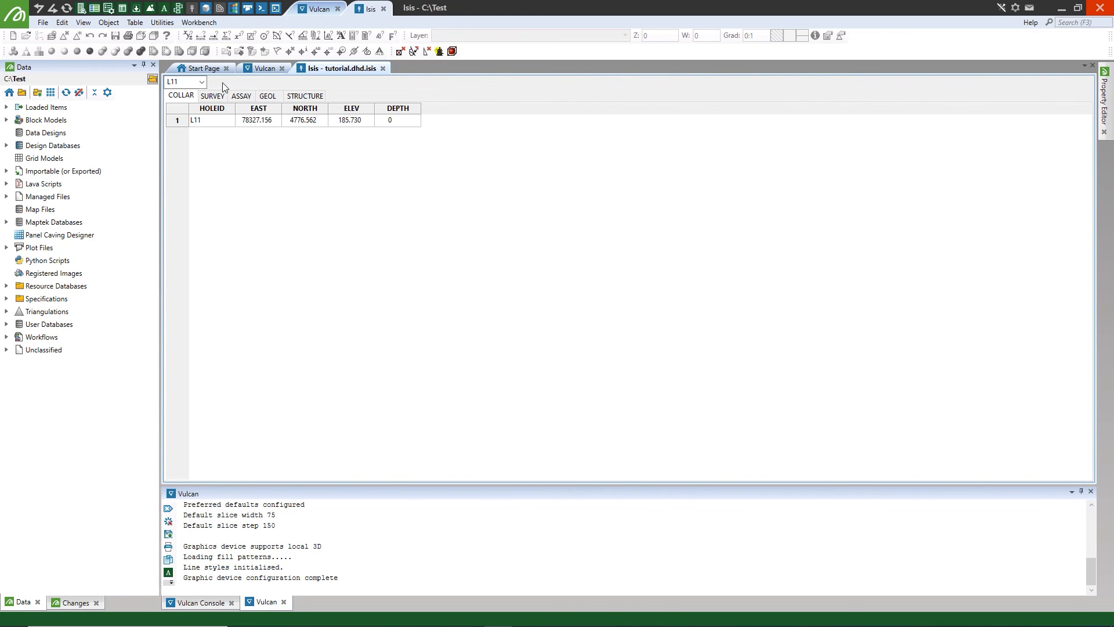
# Switch to hole L16-N9, view its assay intervals, then return to its collar record.
pyautogui.click(202, 82)
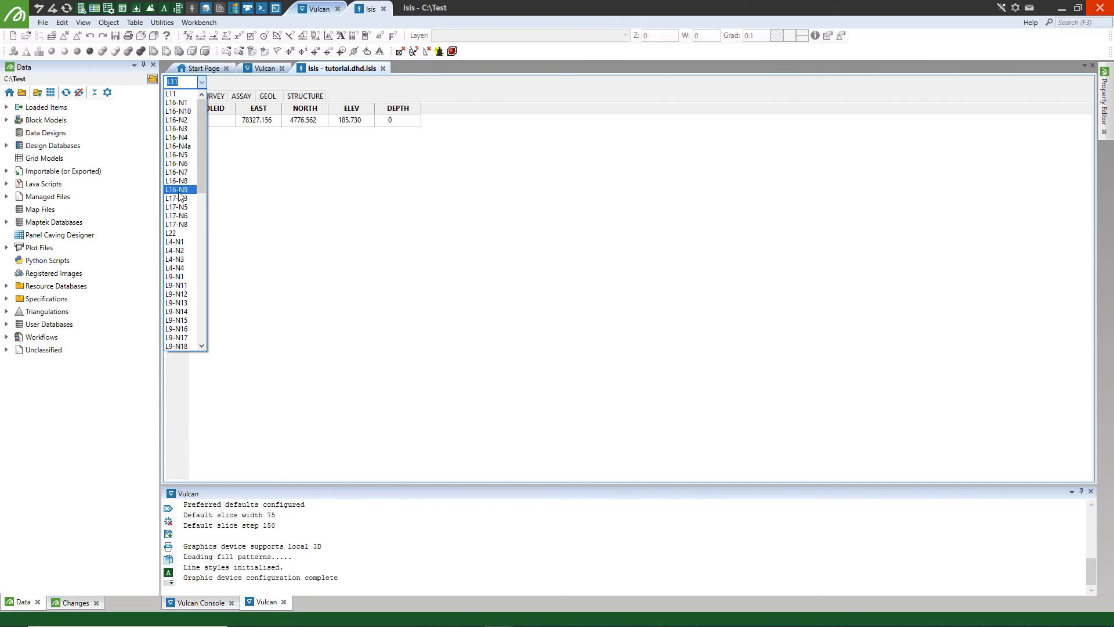
pyautogui.click(179, 189)
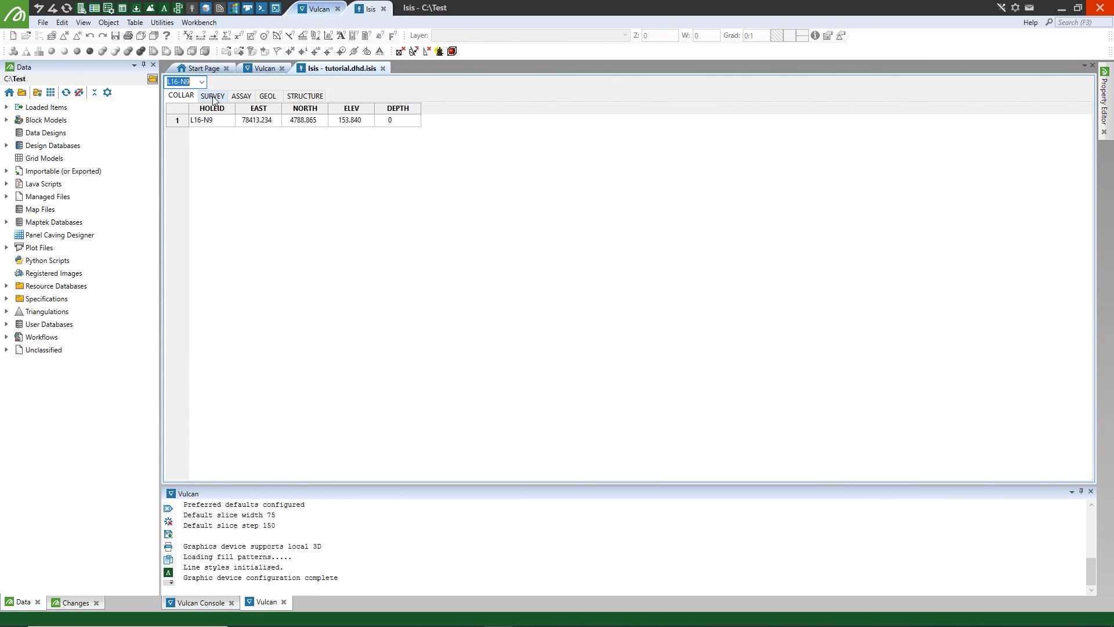
pyautogui.click(241, 96)
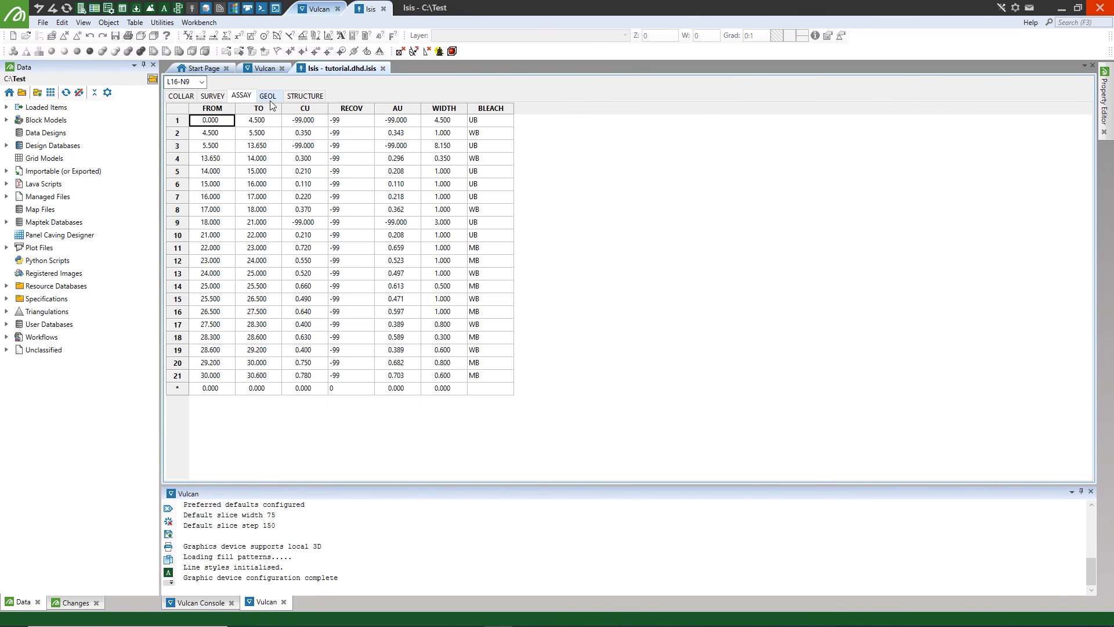
pyautogui.click(180, 95)
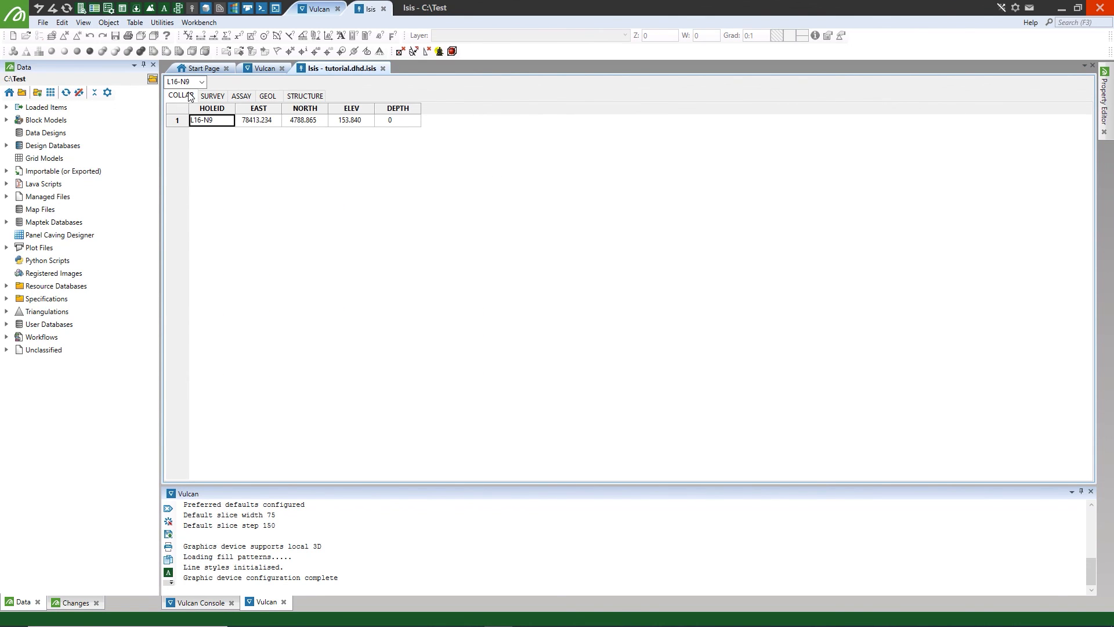